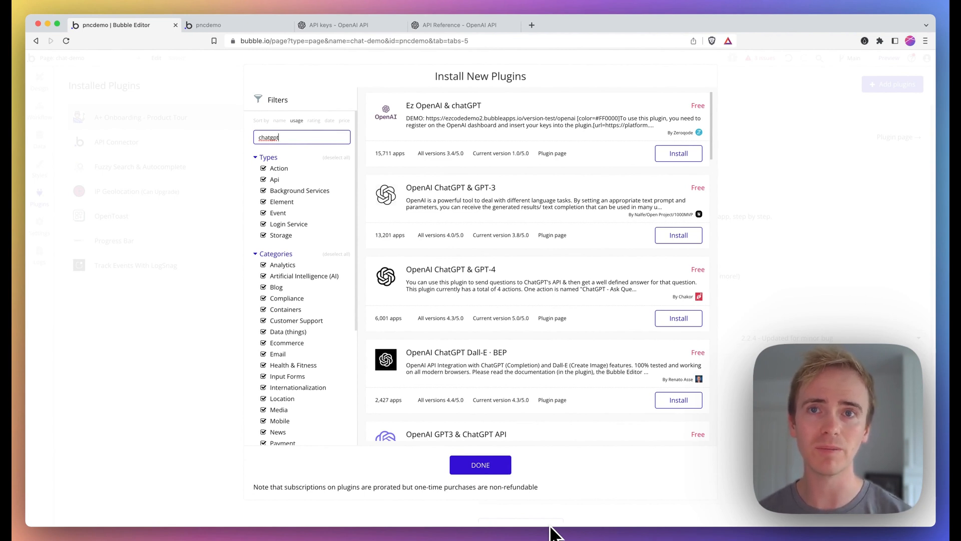
{"action": "mouse_move", "coordinate": [480, 465]}
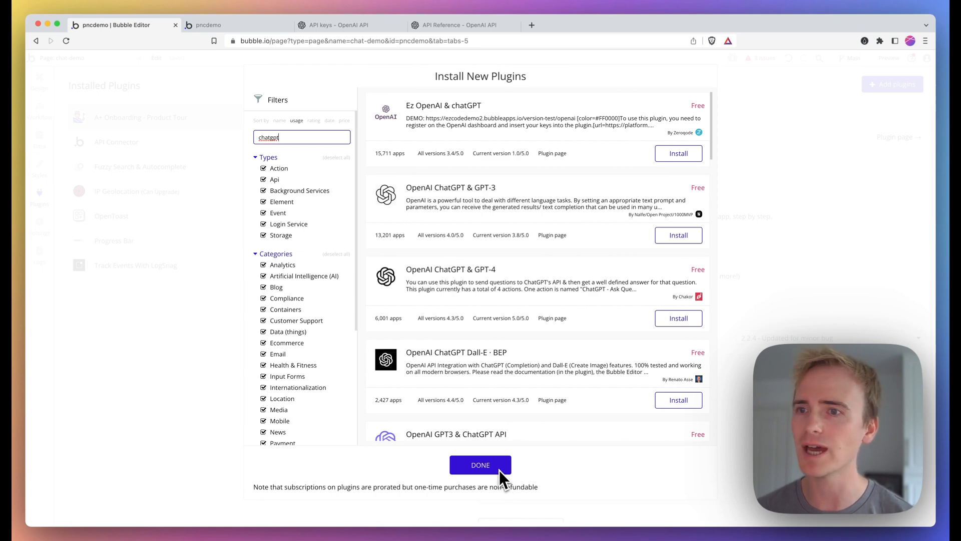
Step: Close the Install New Plugins dialog without installing any ChatGPT plugin
{"action": "left_click", "coordinate": [480, 464]}
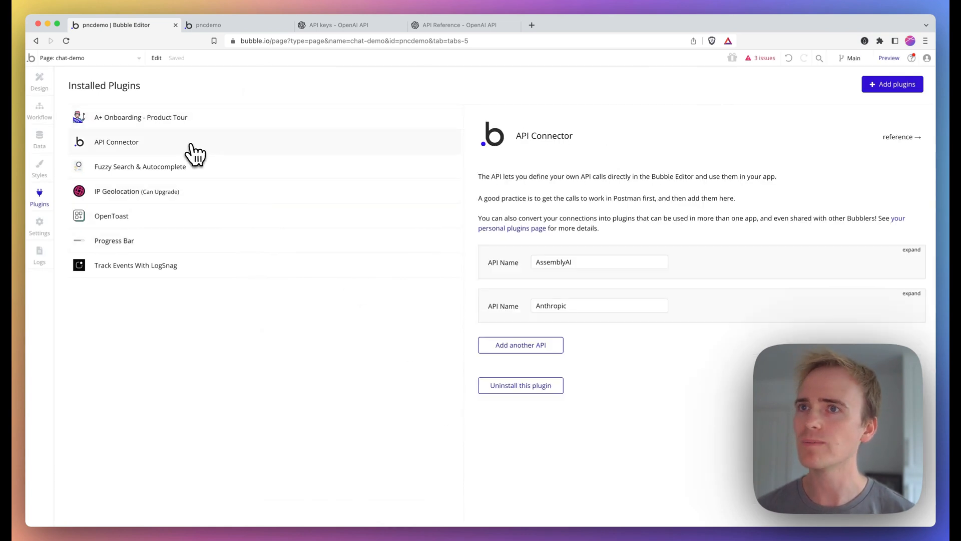
{"action": "mouse_move", "coordinate": [164, 155]}
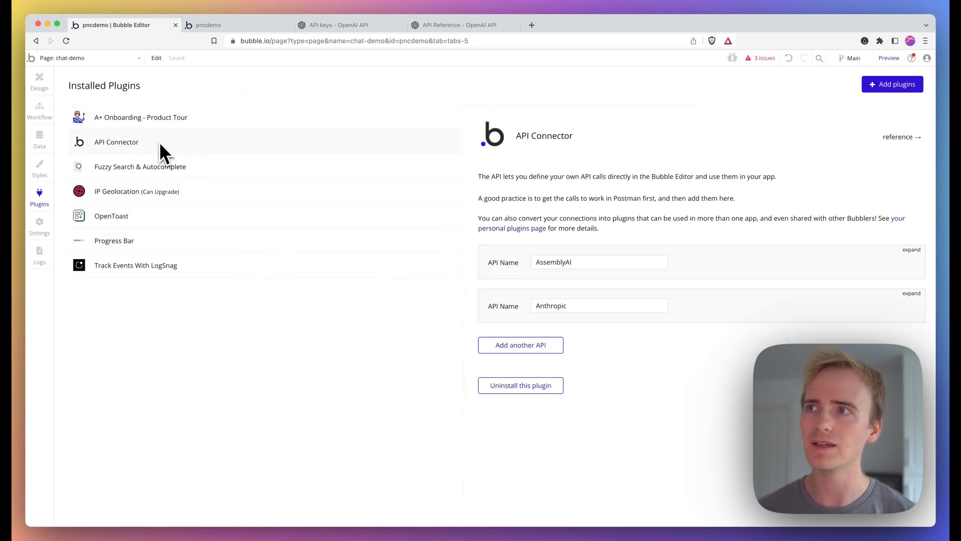
{"action": "mouse_move", "coordinate": [571, 252]}
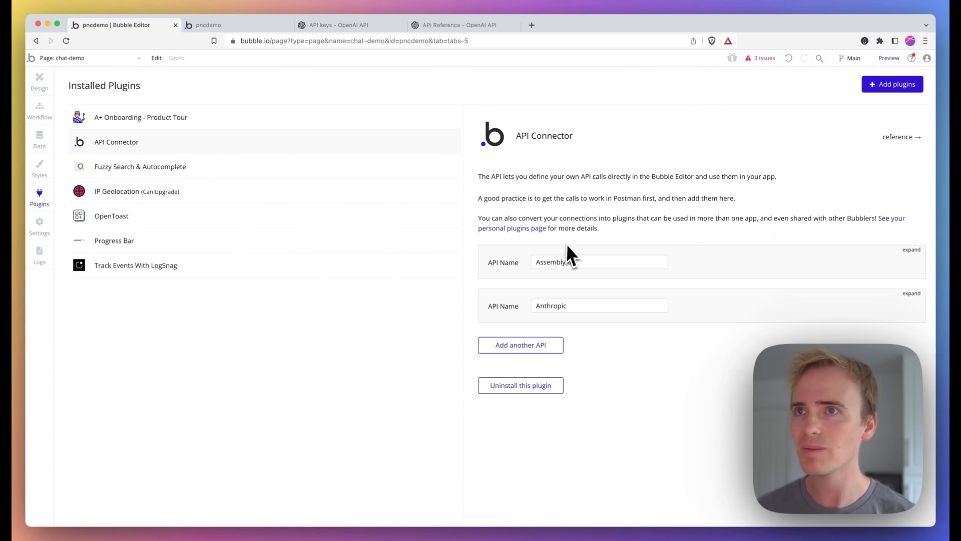
Step: Add a new API named OpenAI using Private key in header authentication
{"action": "left_click", "coordinate": [520, 345]}
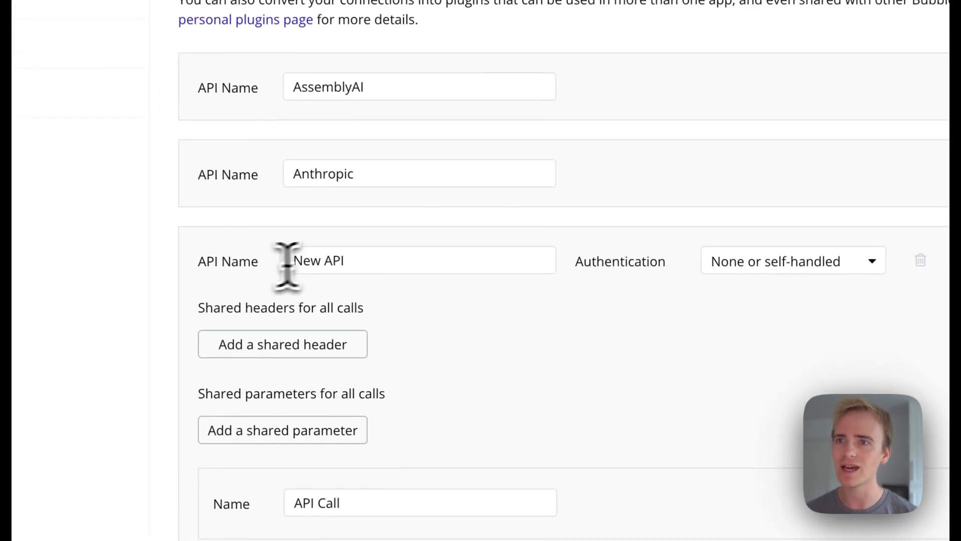
{"action": "type", "text": "Ope"}
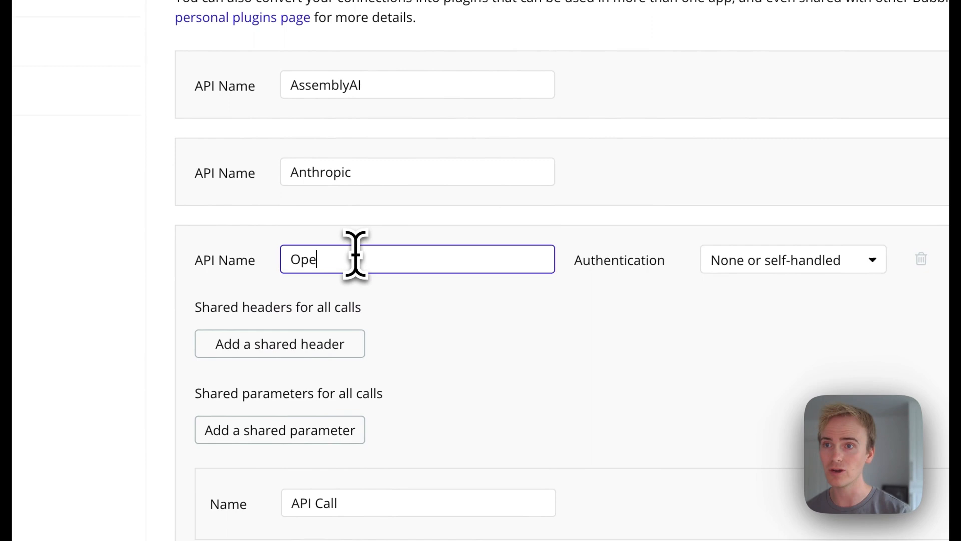
{"action": "type", "text": "nAI"}
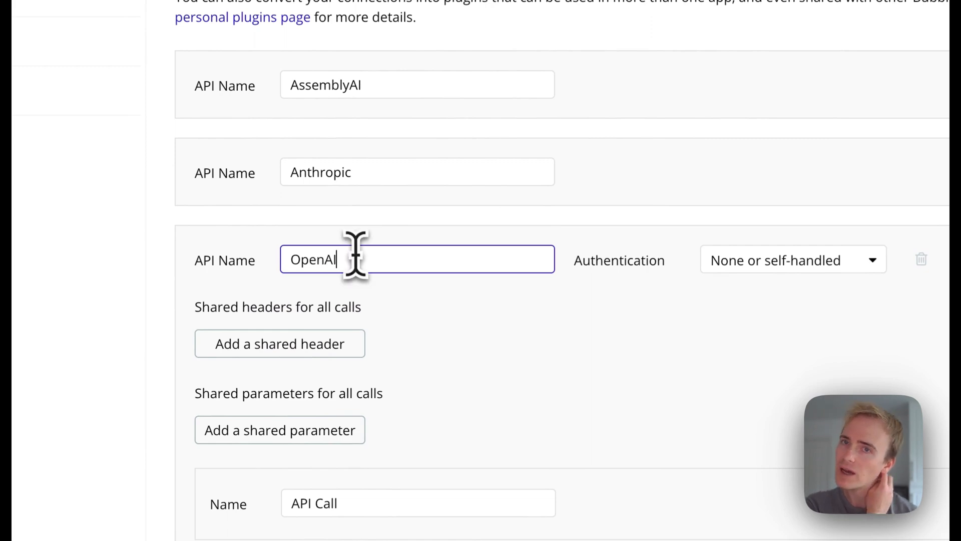
{"action": "left_click", "coordinate": [792, 259]}
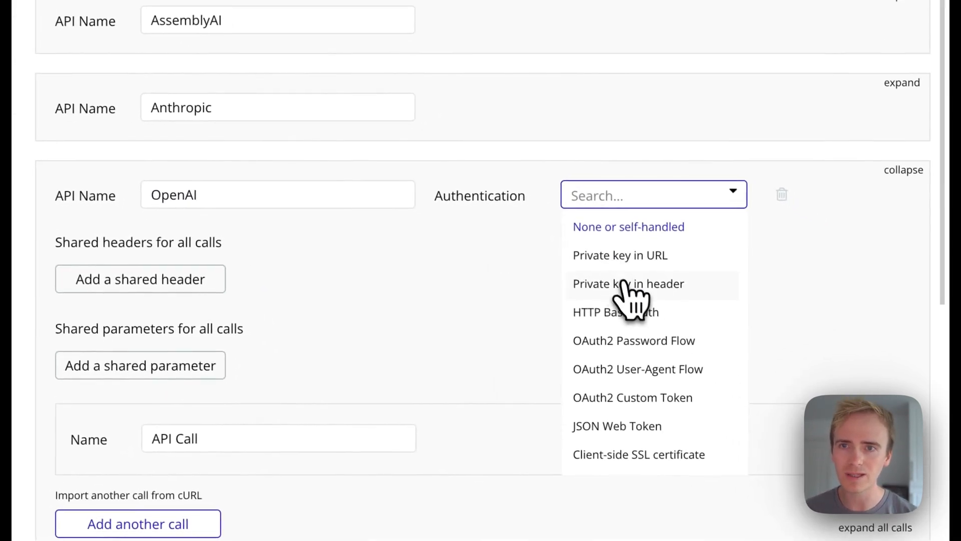
{"action": "scroll", "scroll_direction": "down", "scroll_amount": 3}
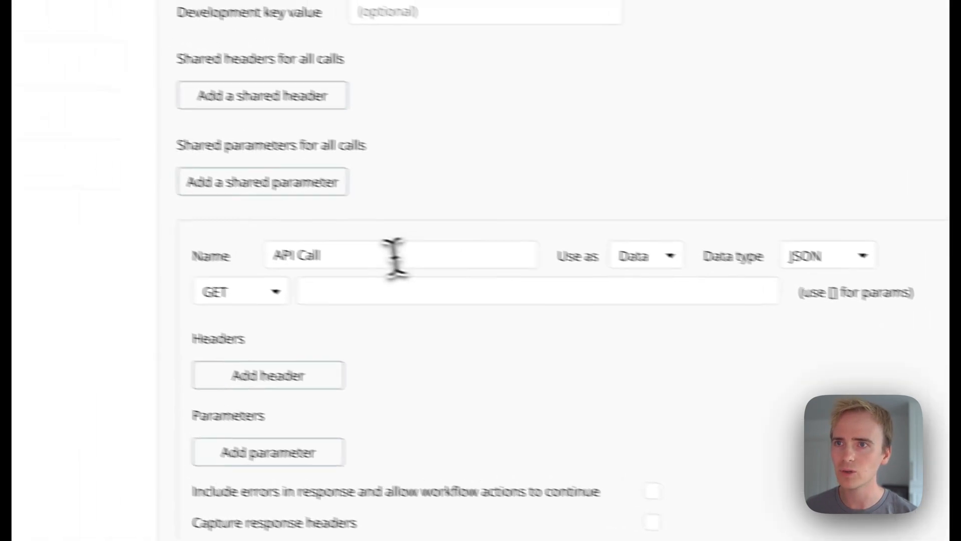
Step: Rename the API call to 'Generate AI text' and set it to be used as an Action
{"action": "left_click", "coordinate": [399, 255]}
{"action": "type", "text": "Generate"}
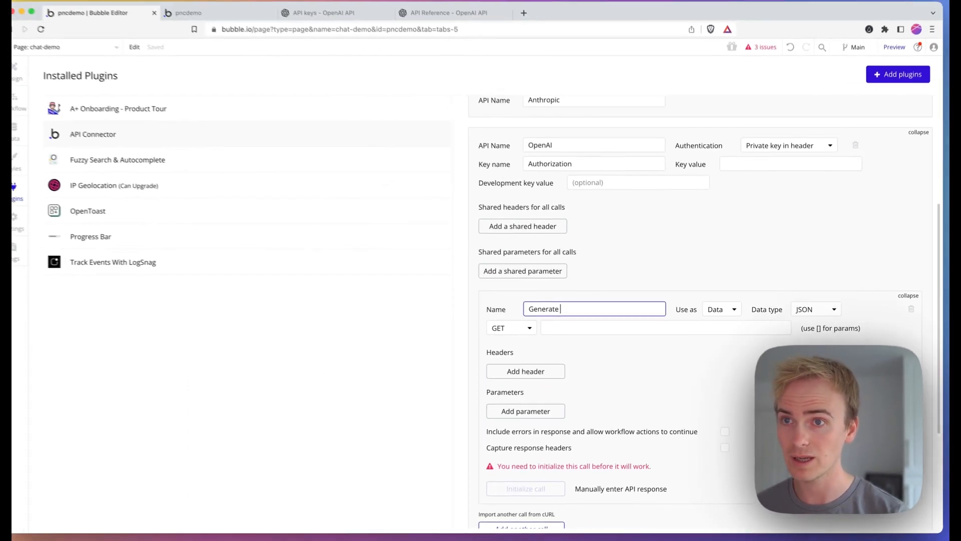
{"action": "type", "text": "AI text"}
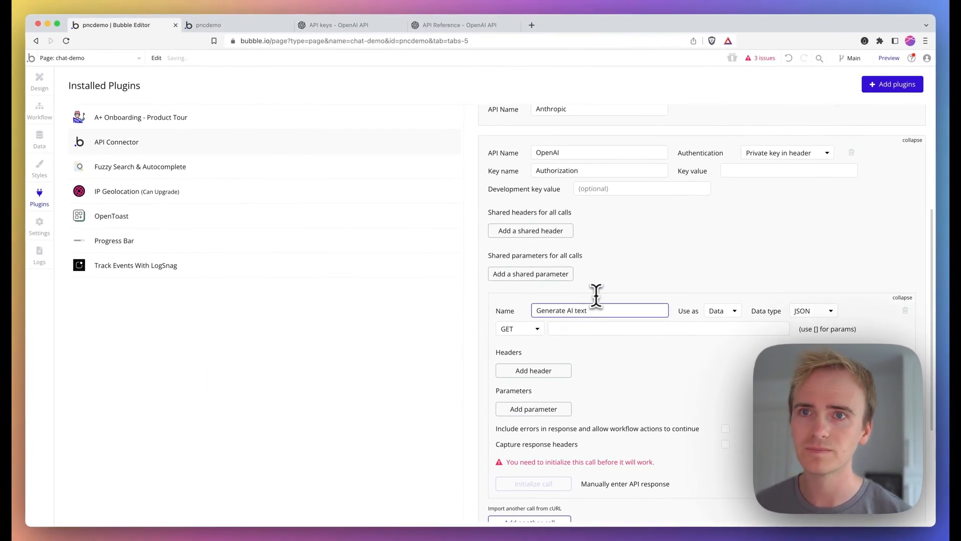
{"action": "left_click", "coordinate": [722, 311]}
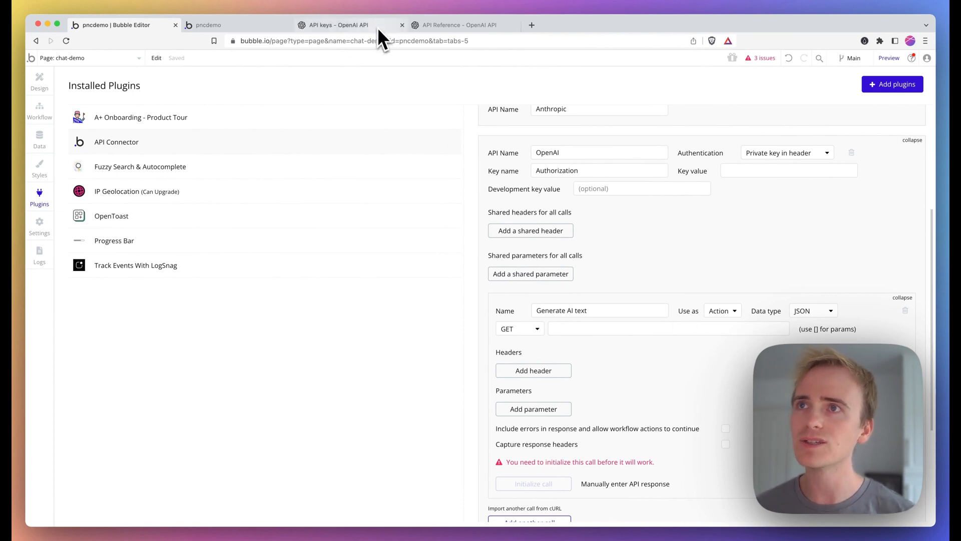
Step: Add a shared Content-Type header with the value application/json, copied from OpenAI's docs
{"action": "left_click", "coordinate": [457, 25]}
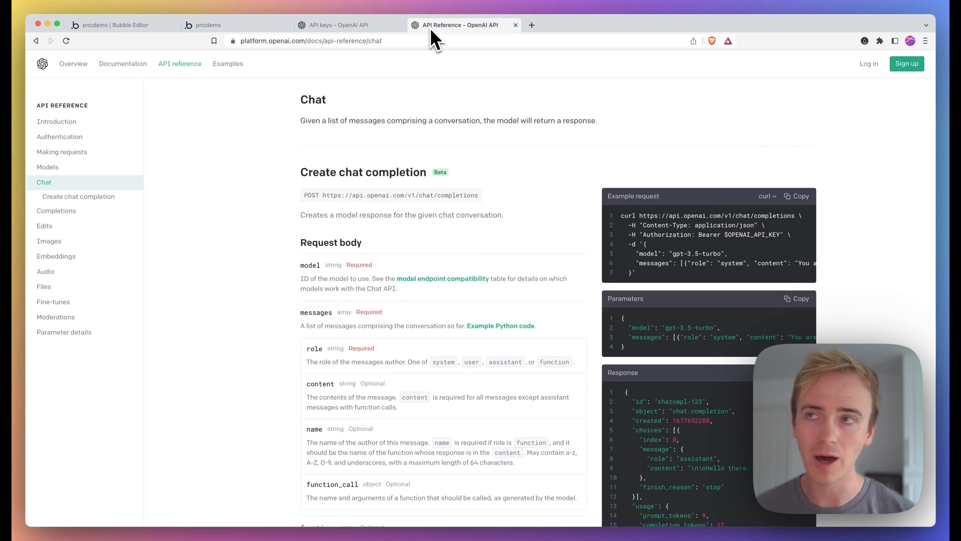
{"action": "mouse_move", "coordinate": [522, 157]}
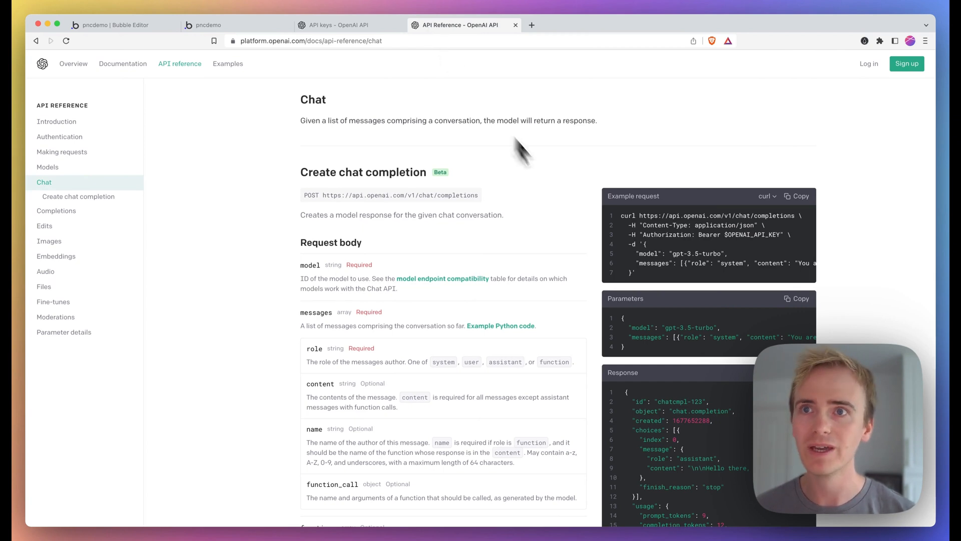
{"action": "mouse_move", "coordinate": [647, 240]}
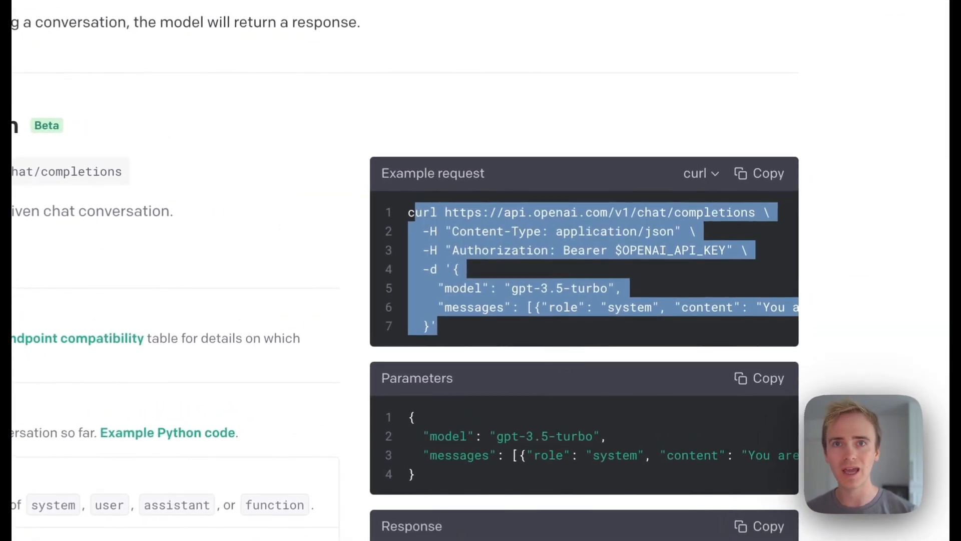
{"action": "left_click", "coordinate": [540, 307]}
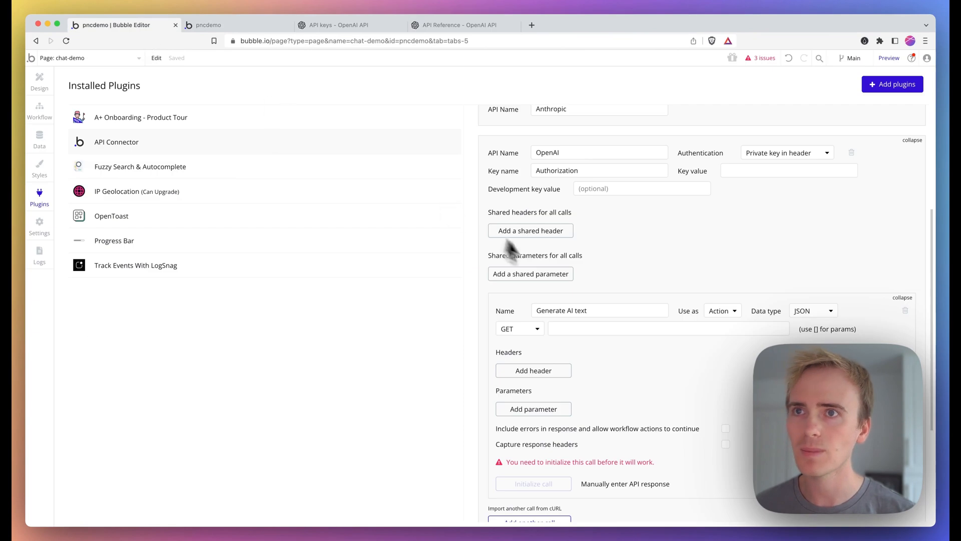
{"action": "left_click", "coordinate": [530, 230]}
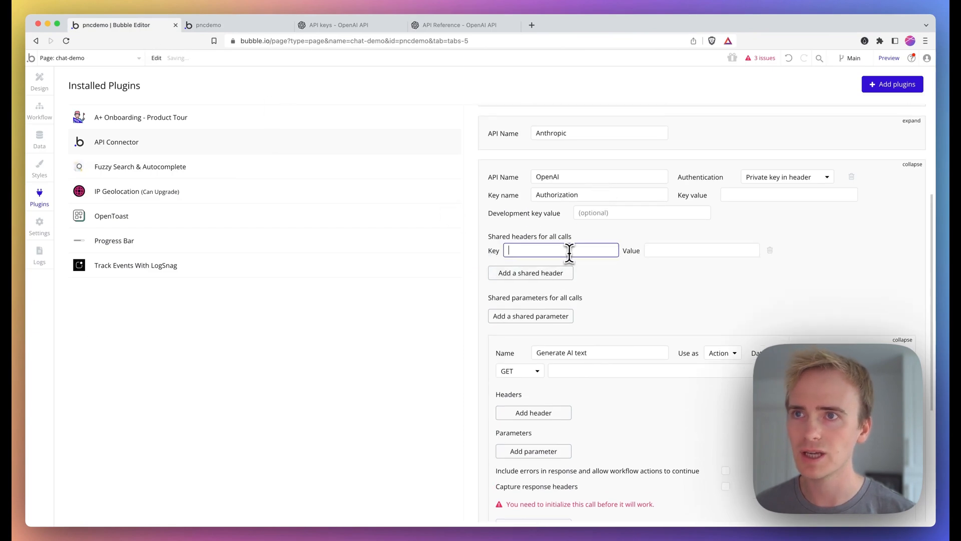
{"action": "left_click", "coordinate": [457, 25]}
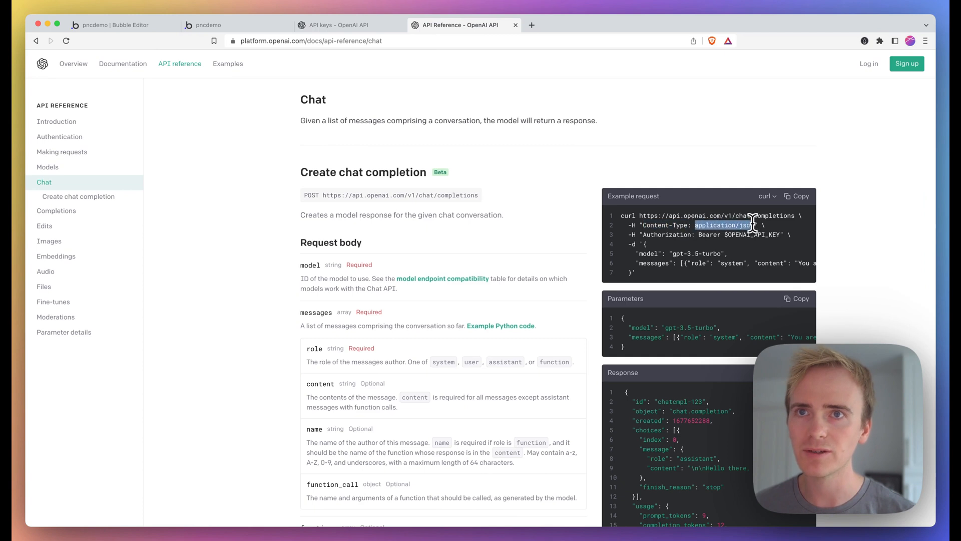
{"action": "left_click", "coordinate": [113, 25]}
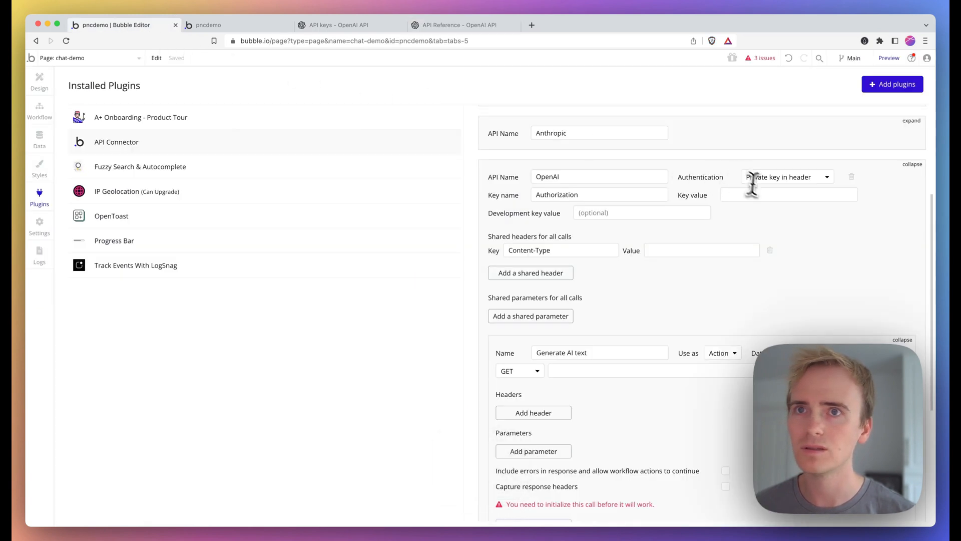
{"action": "key", "text": "cmd+v"}
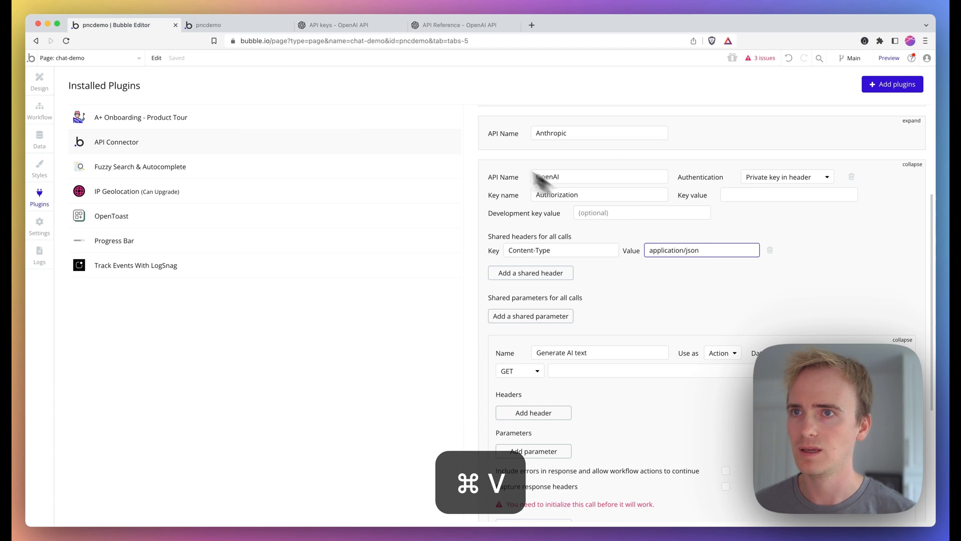
Step: Type 'Bearer' as the start of the authorization key value
{"action": "left_click", "coordinate": [457, 25]}
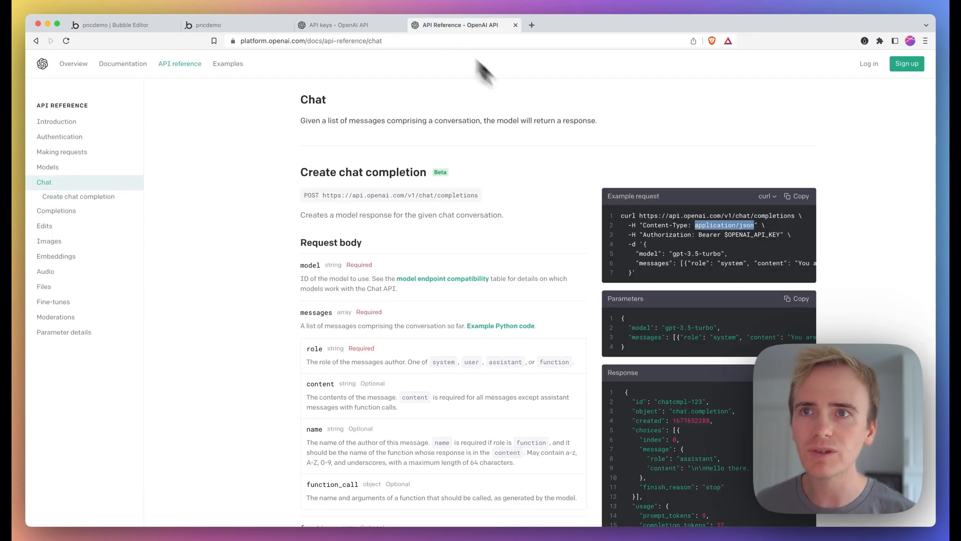
{"action": "mouse_move", "coordinate": [696, 248]}
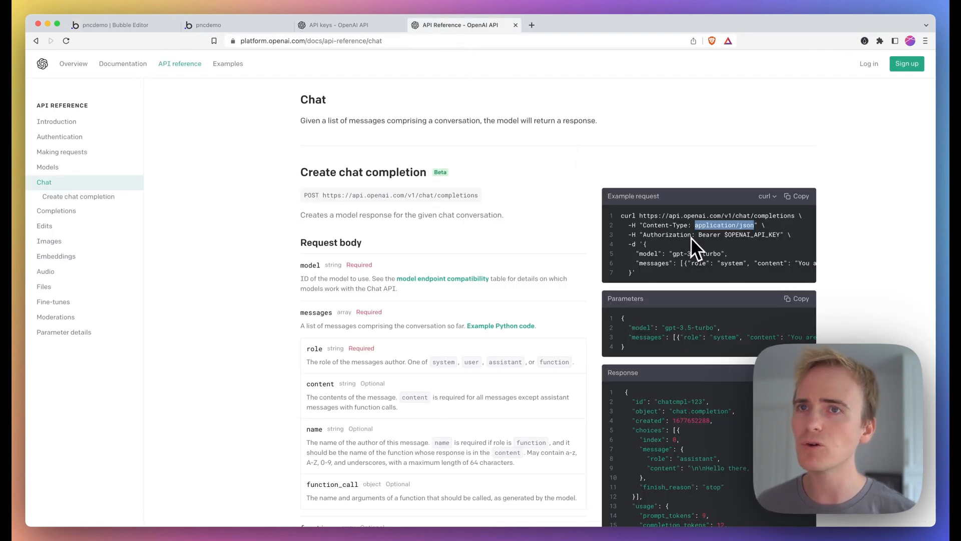
{"action": "left_click", "coordinate": [114, 25]}
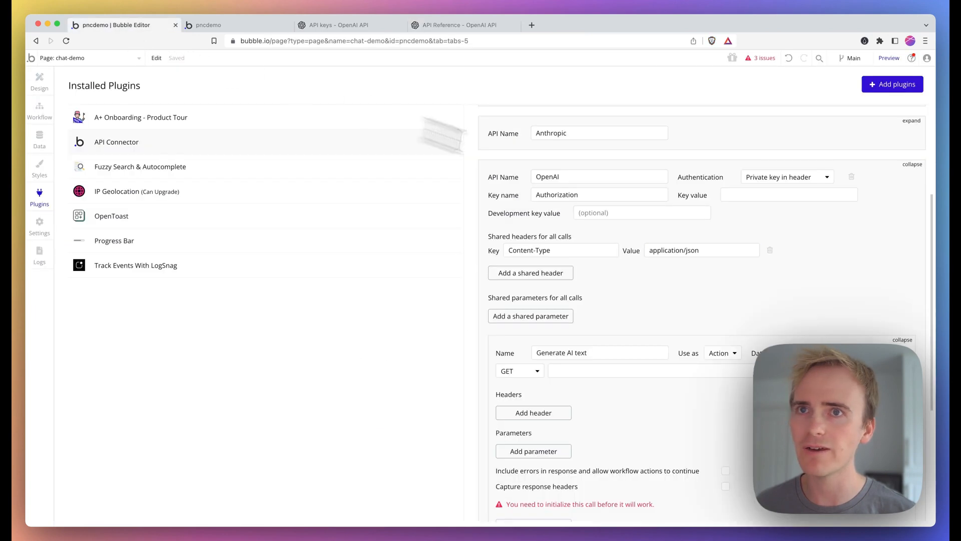
{"action": "type", "text": "Bear"}
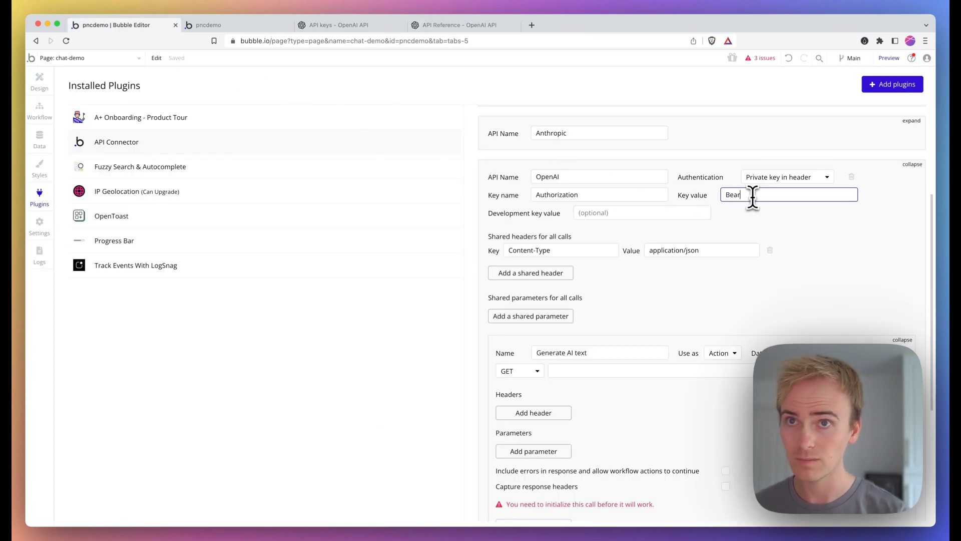
{"action": "type", "text": "er"}
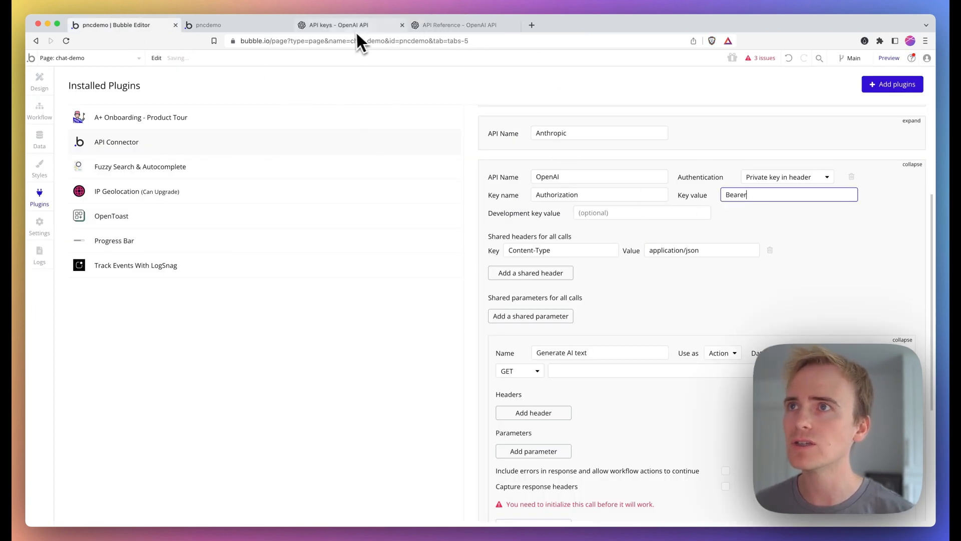
Step: Generate a new OpenAI secret key named PNC DEMO and copy it
{"action": "left_click", "coordinate": [334, 25]}
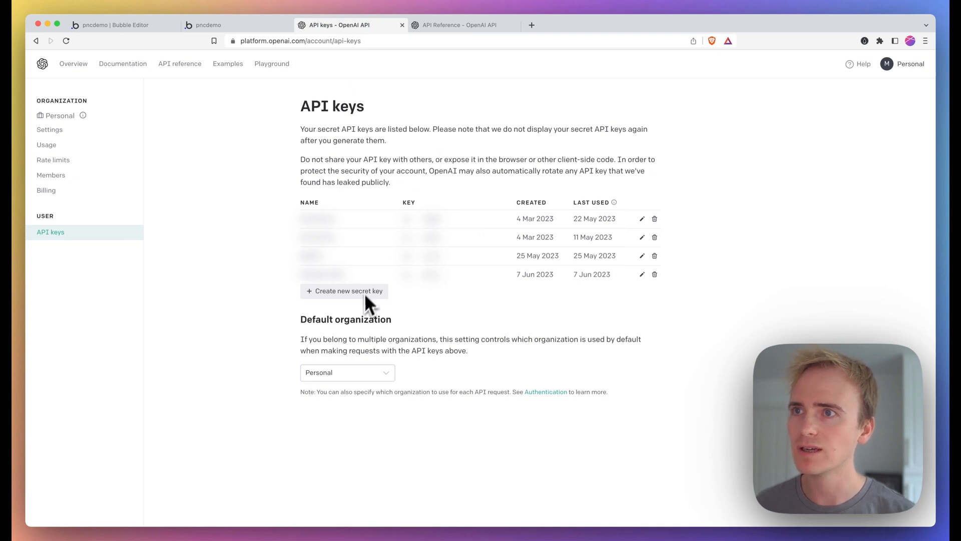
{"action": "left_click", "coordinate": [343, 290]}
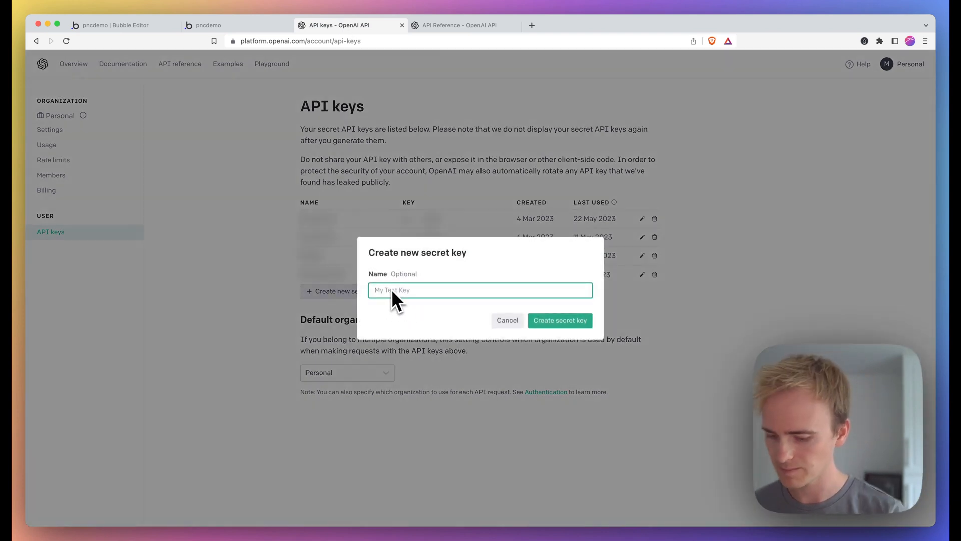
{"action": "type", "text": "PNC DEMO"}
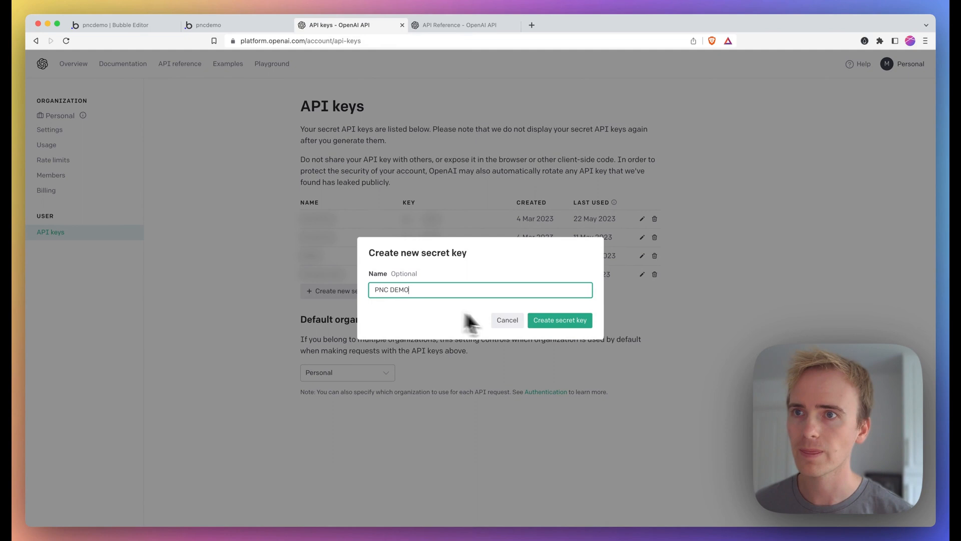
{"action": "left_click", "coordinate": [559, 320]}
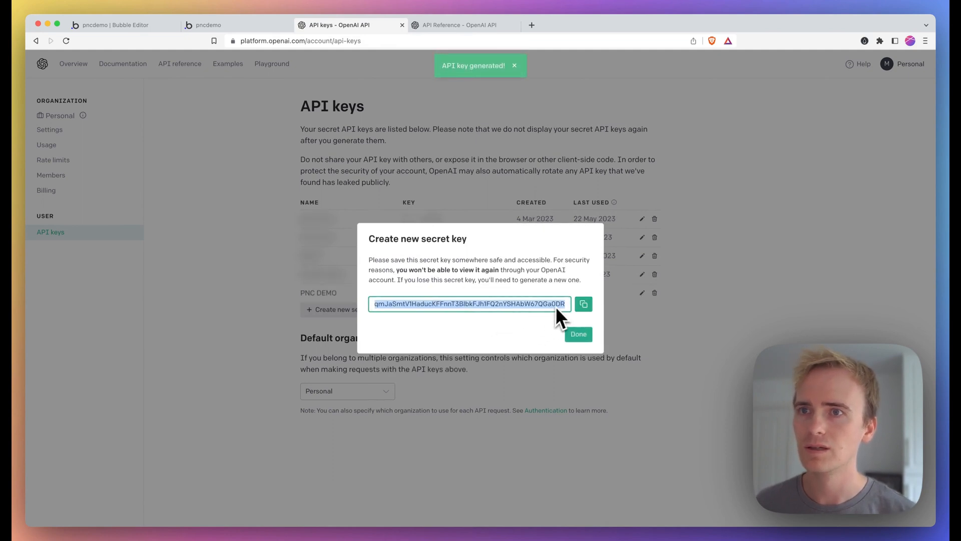
{"action": "left_click", "coordinate": [583, 304]}
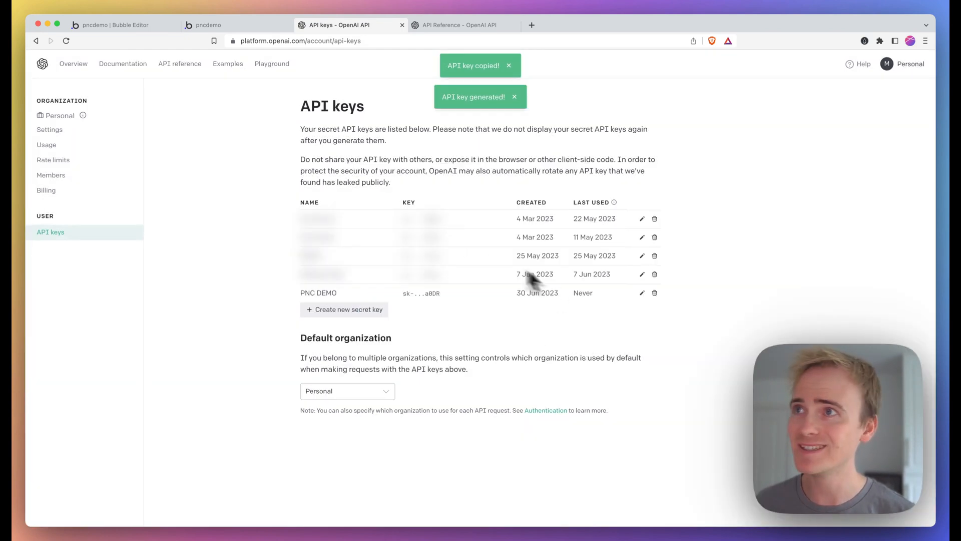
Step: Paste the secret key after Bearer in the authorization key value
{"action": "left_click", "coordinate": [114, 25]}
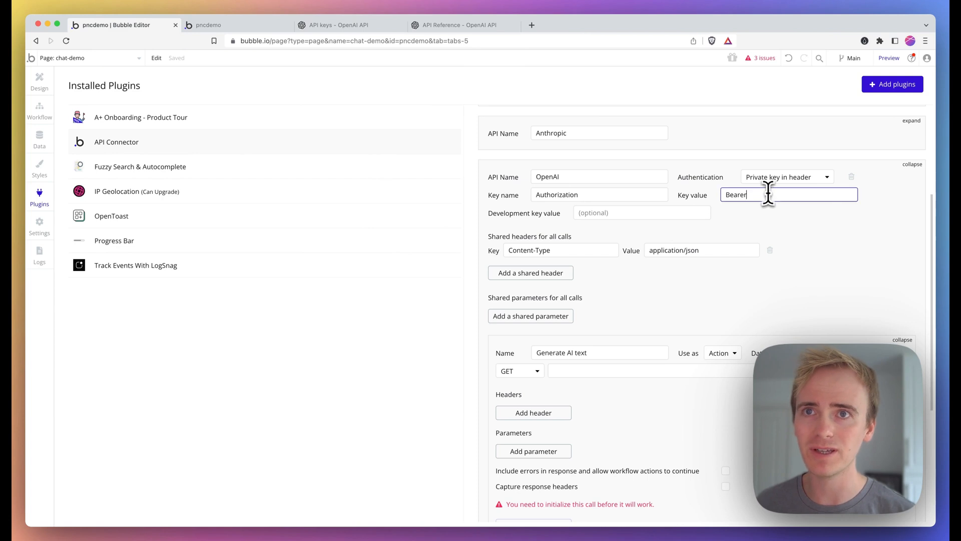
{"action": "key", "text": "cmd+v"}
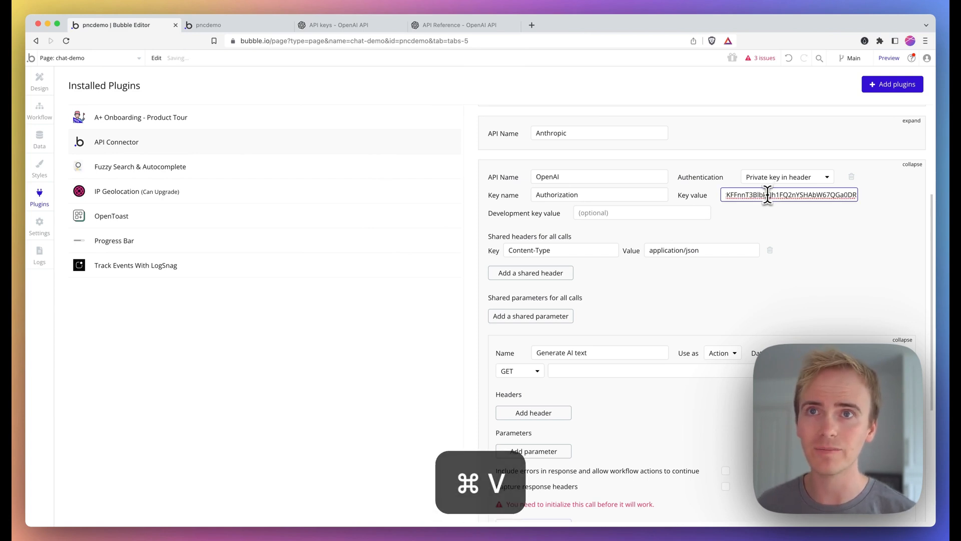
{"action": "key", "text": "cmd+v"}
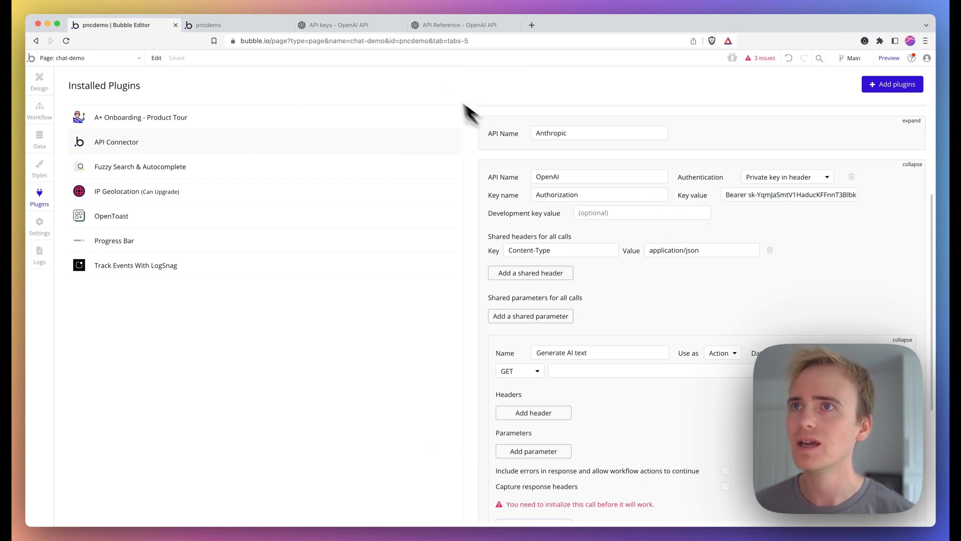
Step: Set Generate AI text to POST and paste OpenAI's example chat completion JSON as the body
{"action": "left_click", "coordinate": [459, 24]}
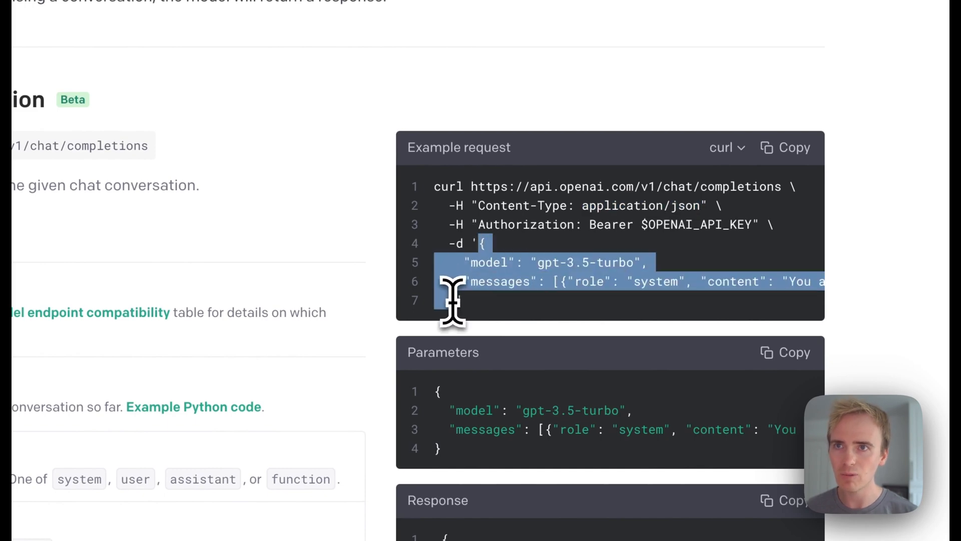
{"action": "key", "text": "cmd+c"}
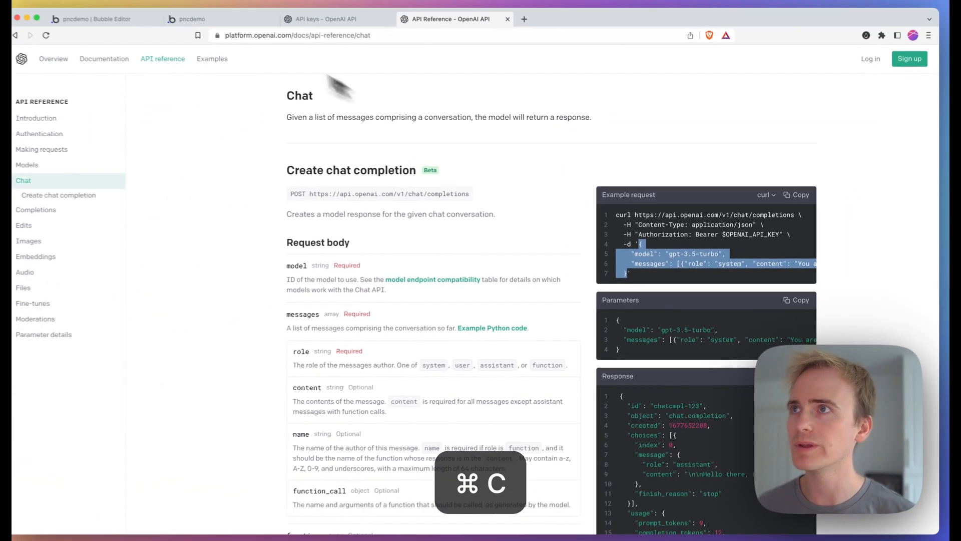
{"action": "left_click", "coordinate": [113, 25]}
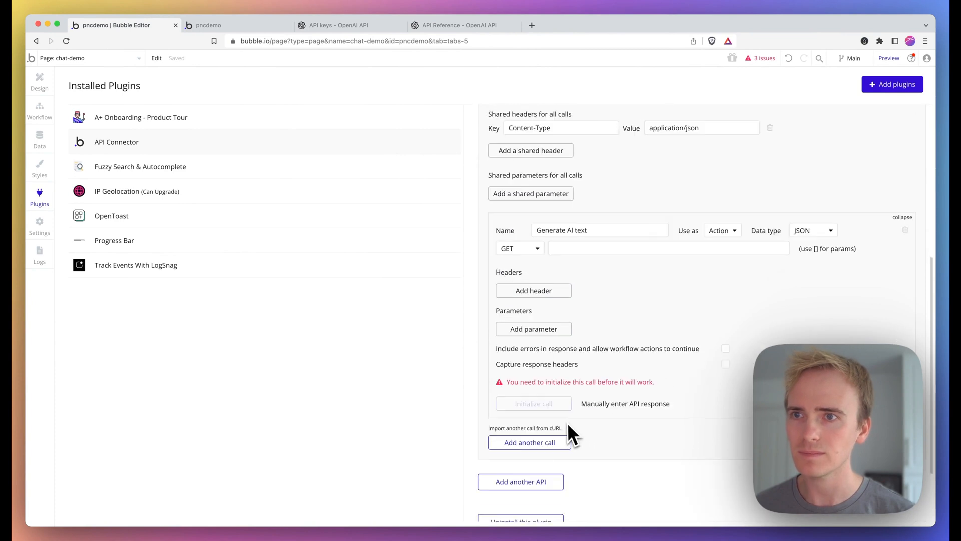
{"action": "left_click", "coordinate": [517, 248]}
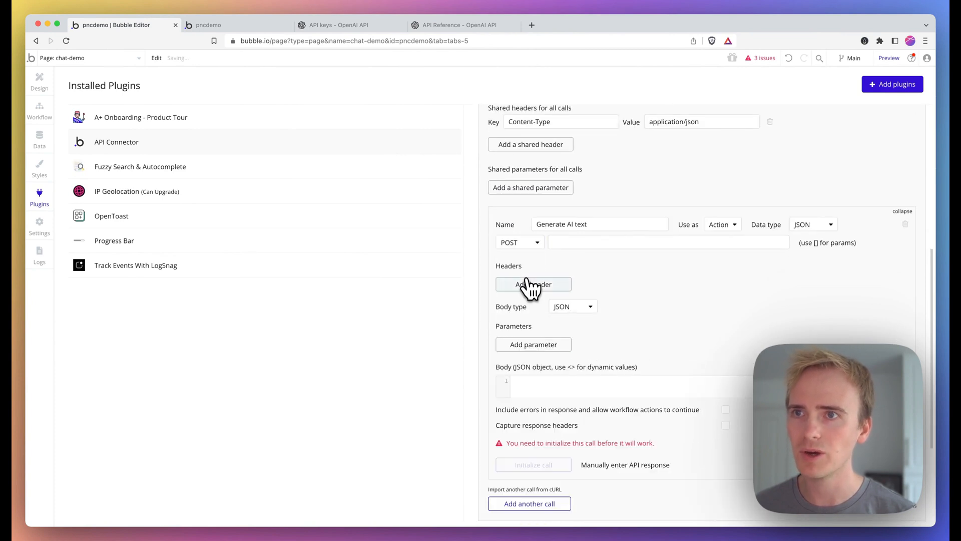
{"action": "key", "text": "cmd+v"}
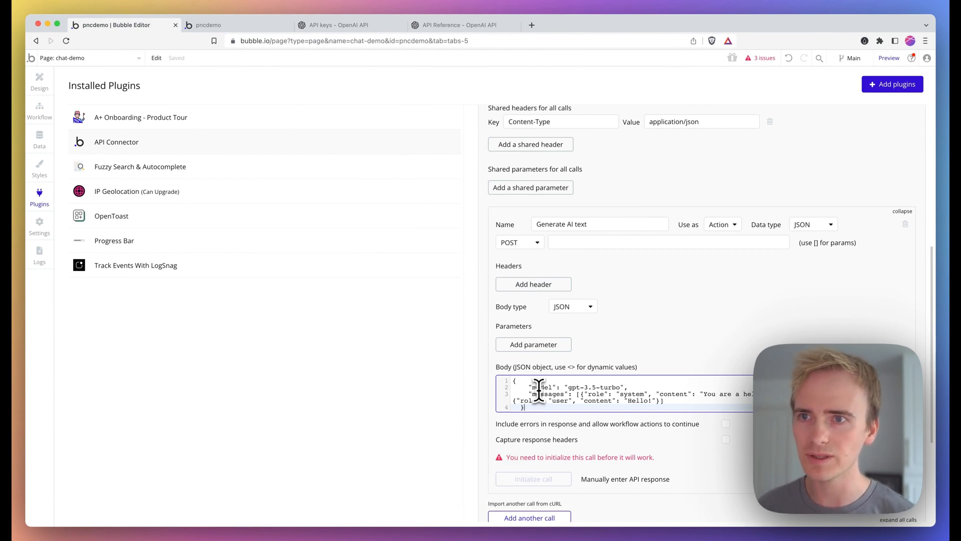
Step: Replace the user content Hello! in the JSON body with <message>
{"action": "scroll", "scroll_direction": "down", "scroll_amount": 3}
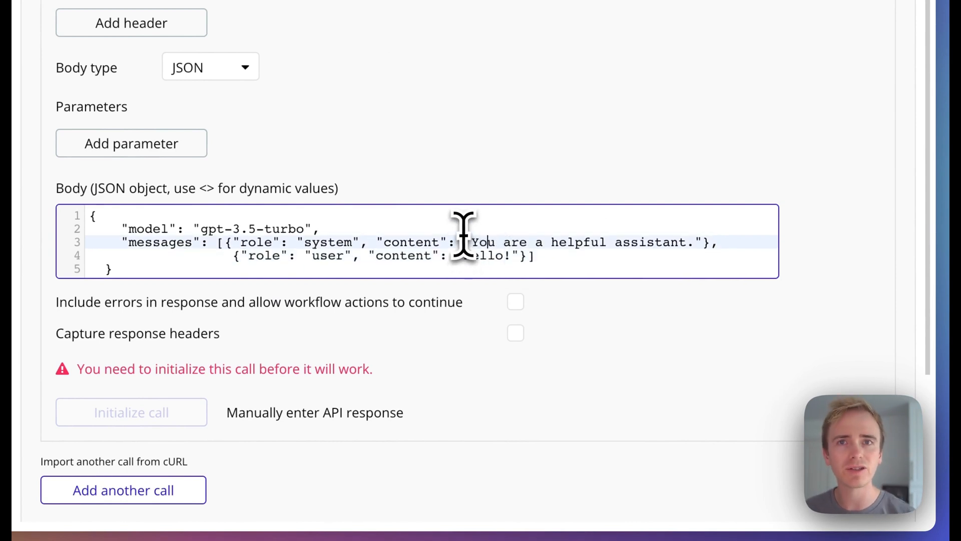
{"action": "mouse_move", "coordinate": [484, 289]}
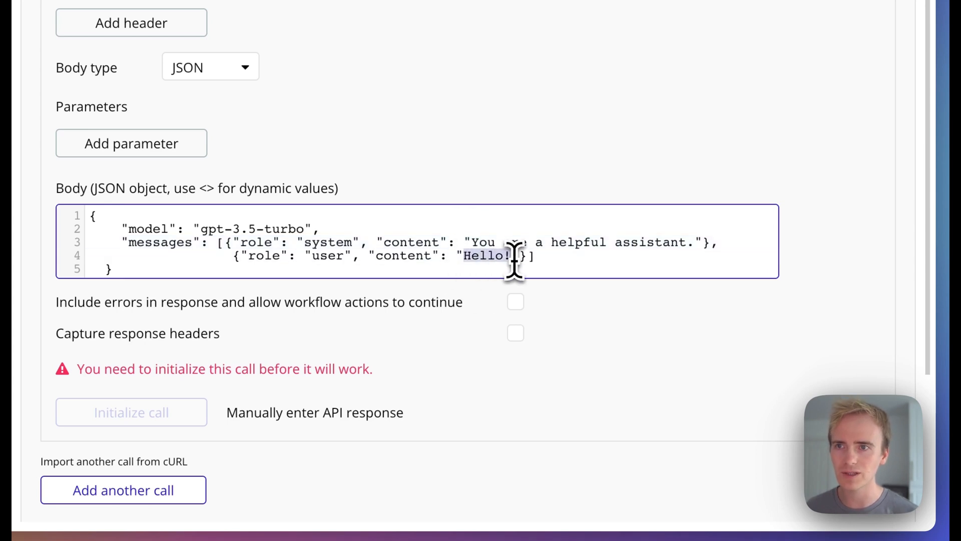
{"action": "type", "text": "<"}
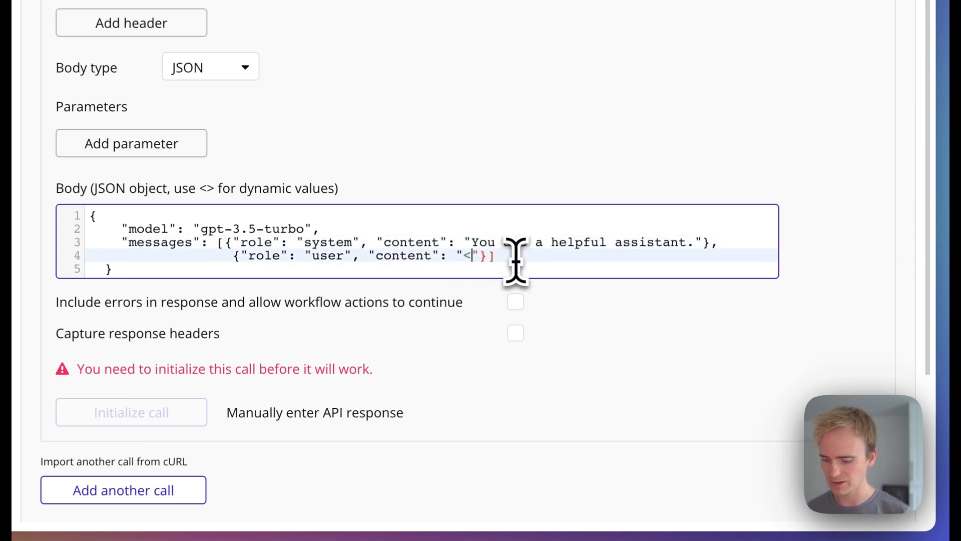
{"action": "type", "text": "message>"}
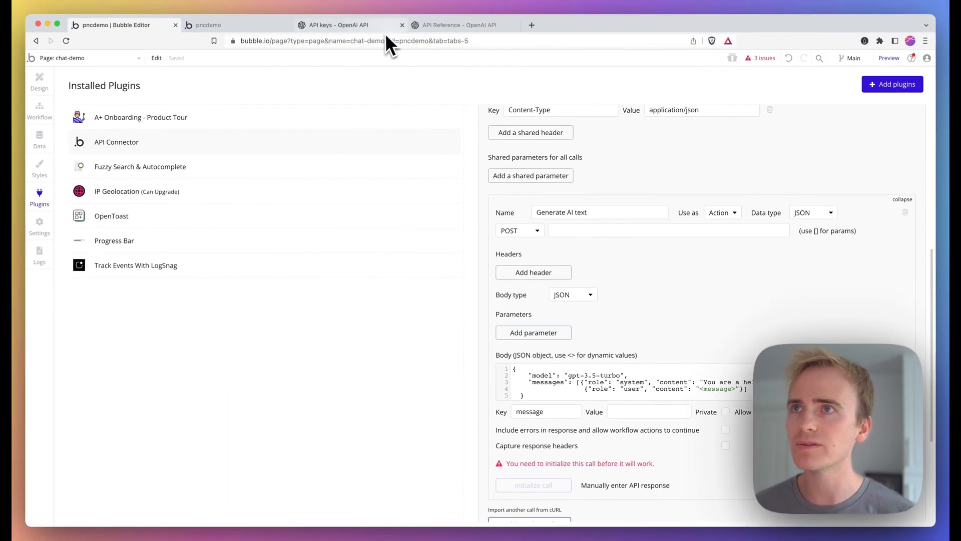
{"action": "left_click", "coordinate": [457, 25]}
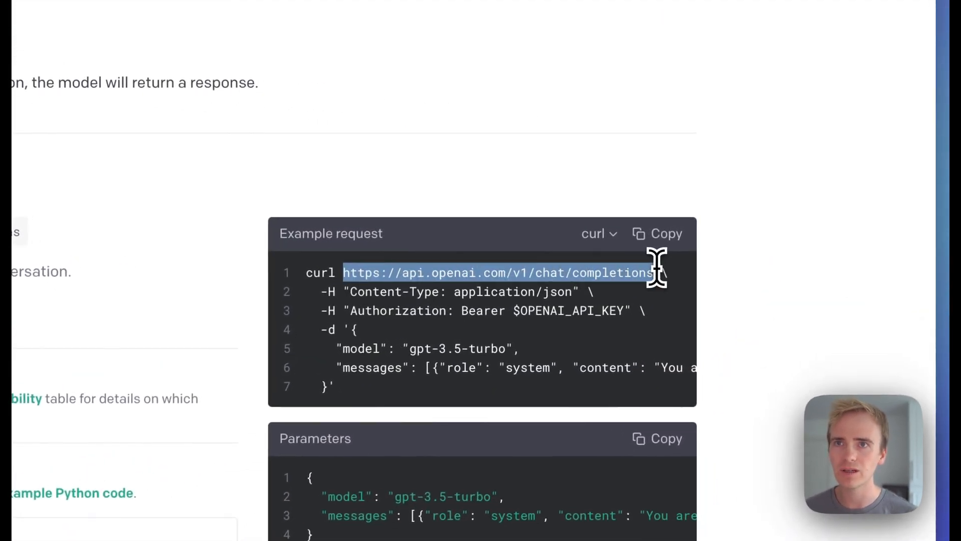
{"action": "key", "text": "cmd+c"}
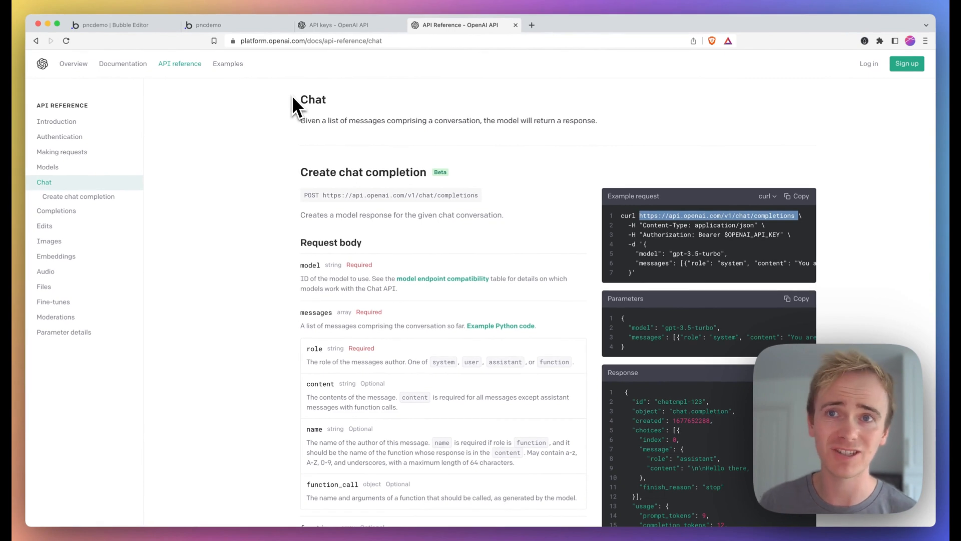
{"action": "left_click", "coordinate": [114, 24]}
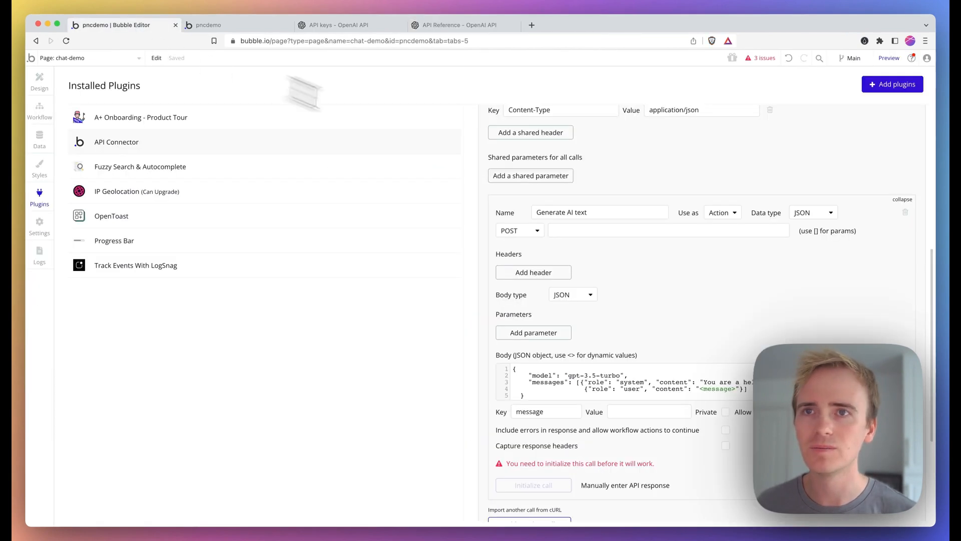
{"action": "key", "text": "cmd+v"}
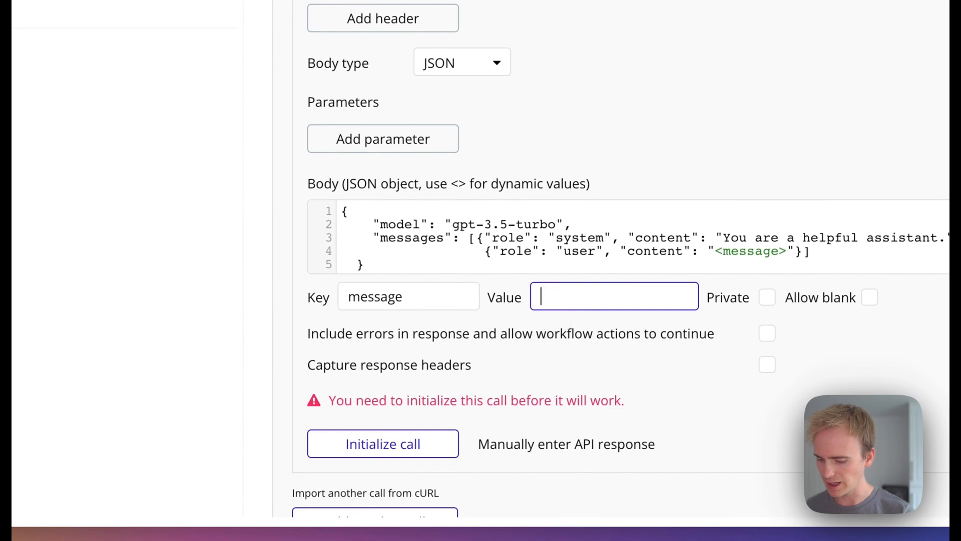
Step: Enter 'How far is the moon from Earth?' as the message value and initialize the call
{"action": "type", "text": "How c"}
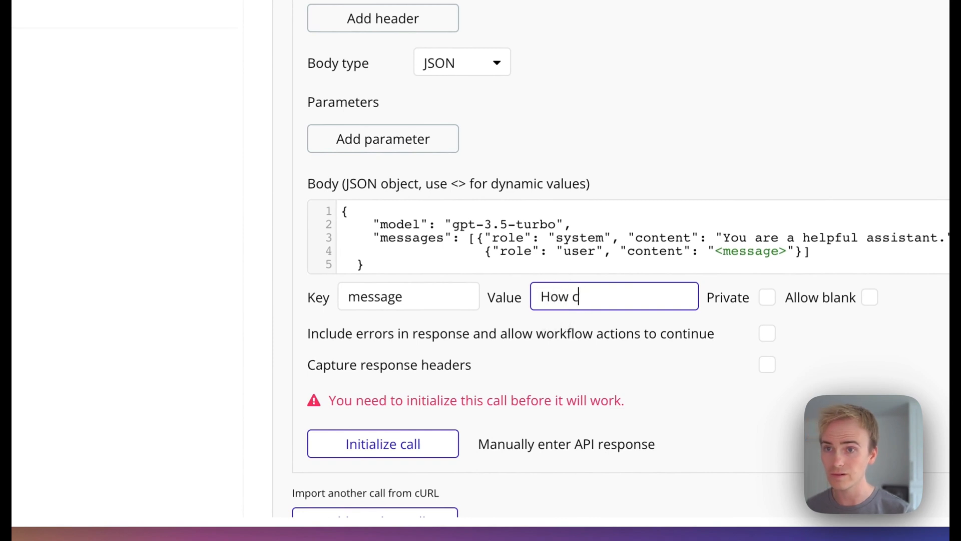
{"action": "type", "text": "far is the mo"}
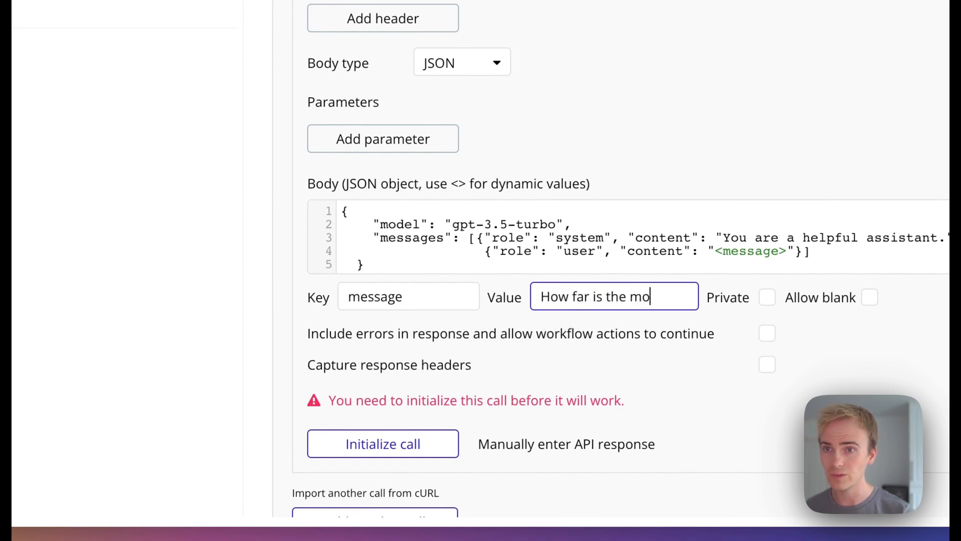
{"action": "type", "text": "on from Earth?"}
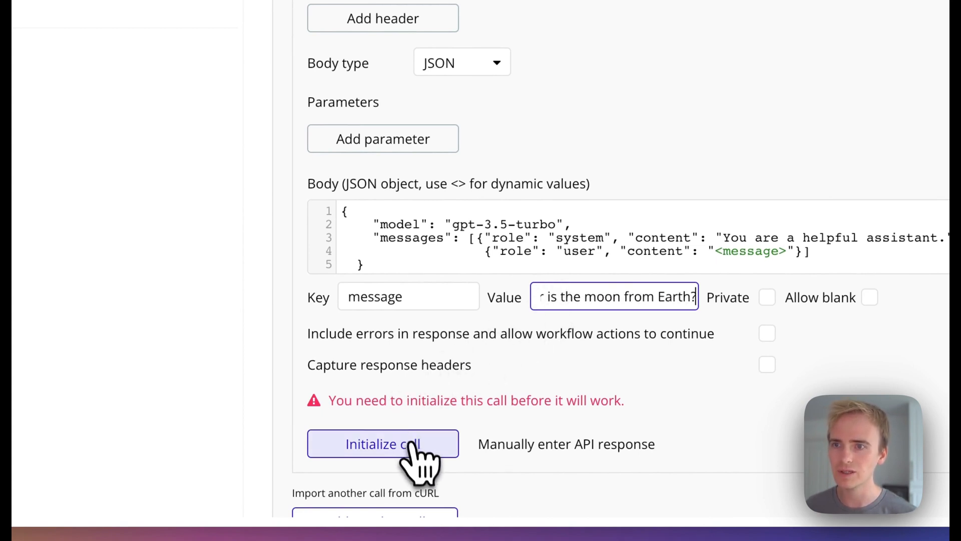
{"action": "left_click", "coordinate": [383, 444]}
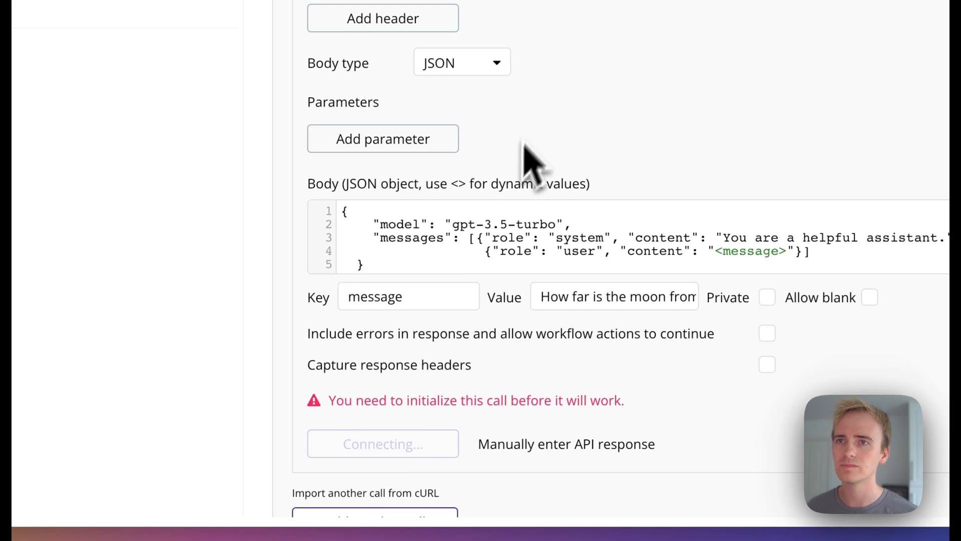
Step: Save the returned value types from the Generate AI text initialization
{"action": "left_click", "coordinate": [382, 443]}
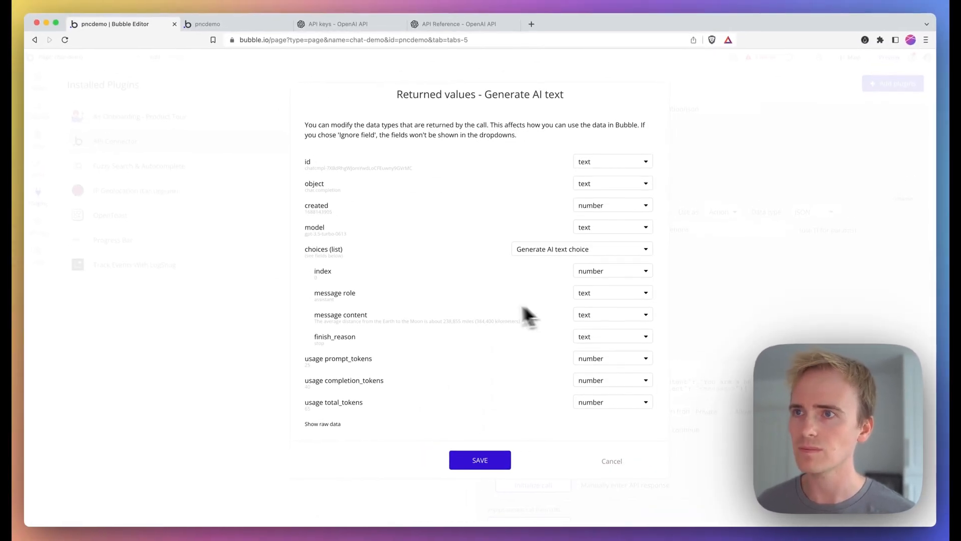
{"action": "mouse_move", "coordinate": [350, 279]}
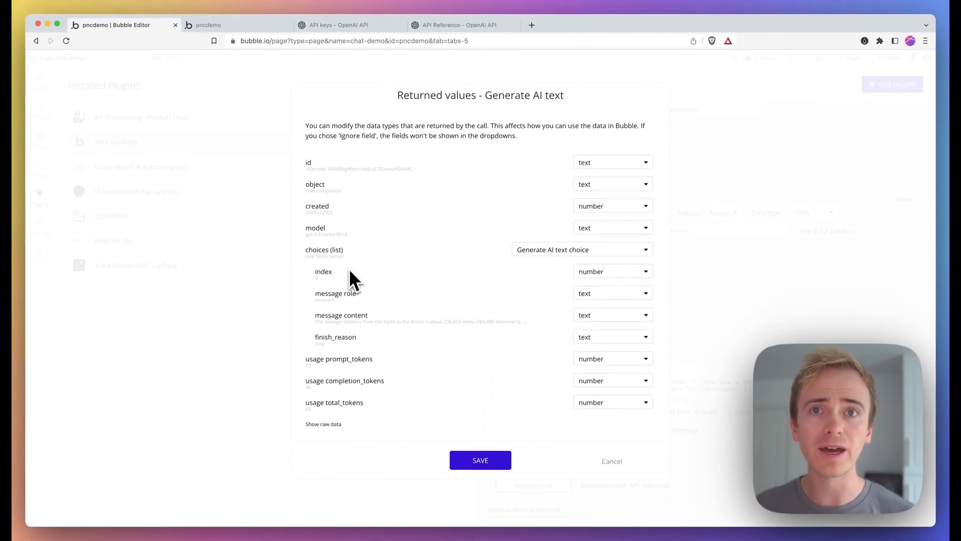
{"action": "left_click", "coordinate": [323, 424]}
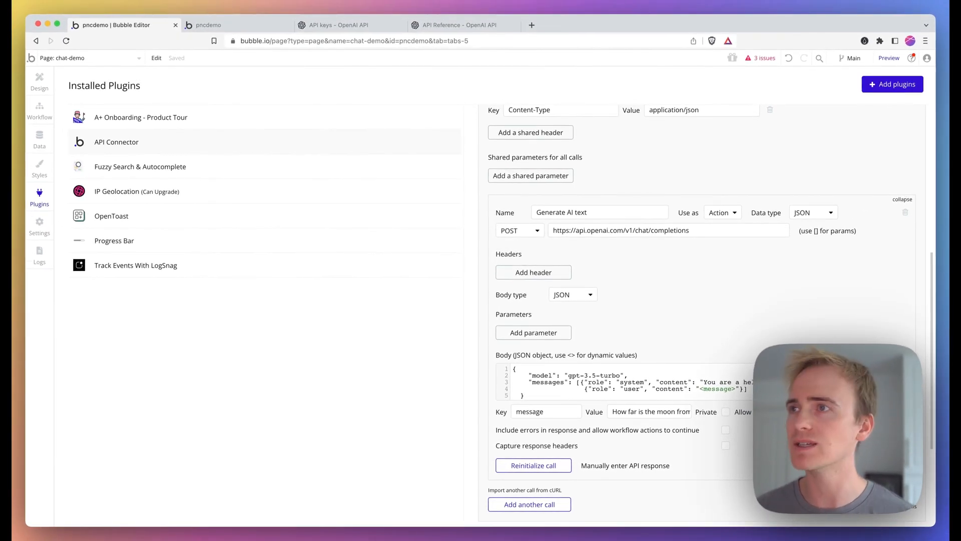
{"action": "mouse_move", "coordinate": [38, 110]}
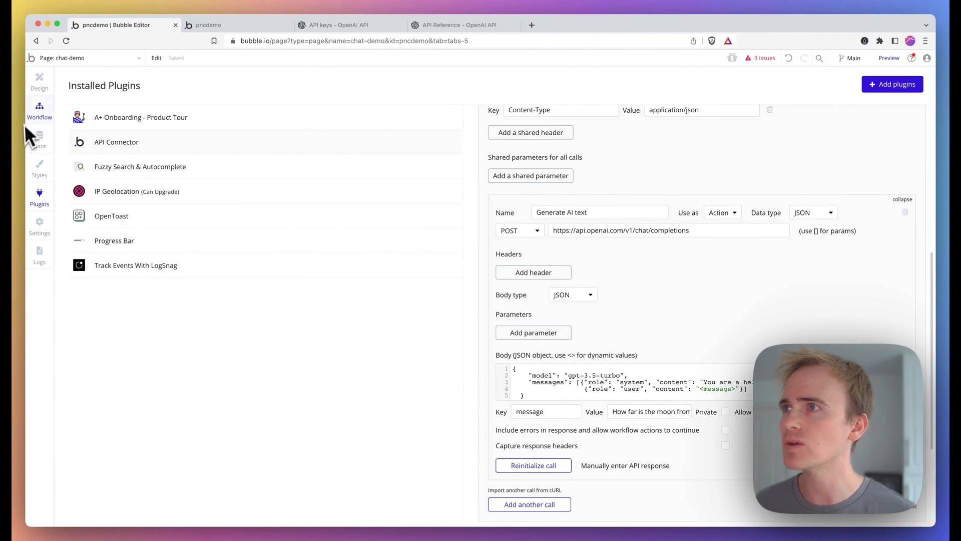
Step: Open the chat-demo page in the Design tab and select the multiline input and Submit button
{"action": "left_click", "coordinate": [38, 80]}
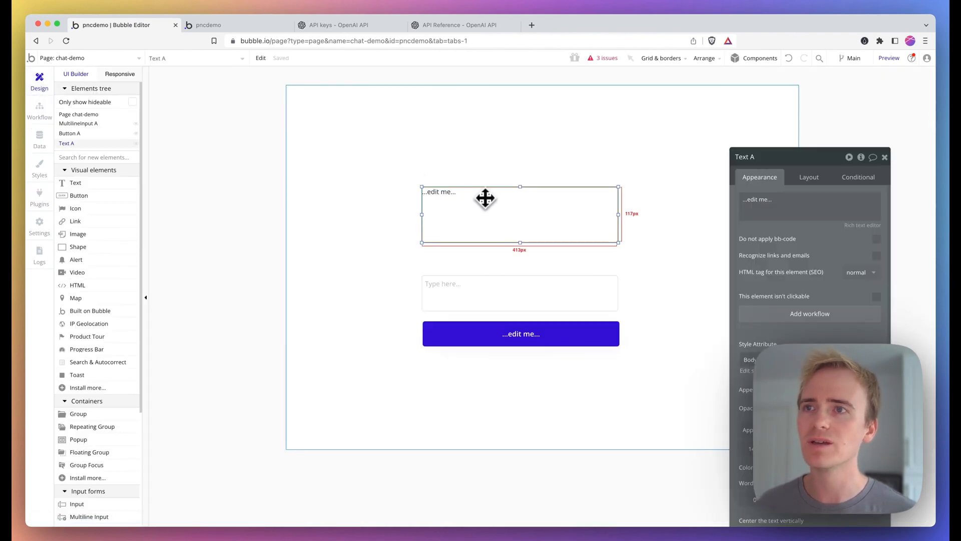
{"action": "left_click", "coordinate": [519, 292]}
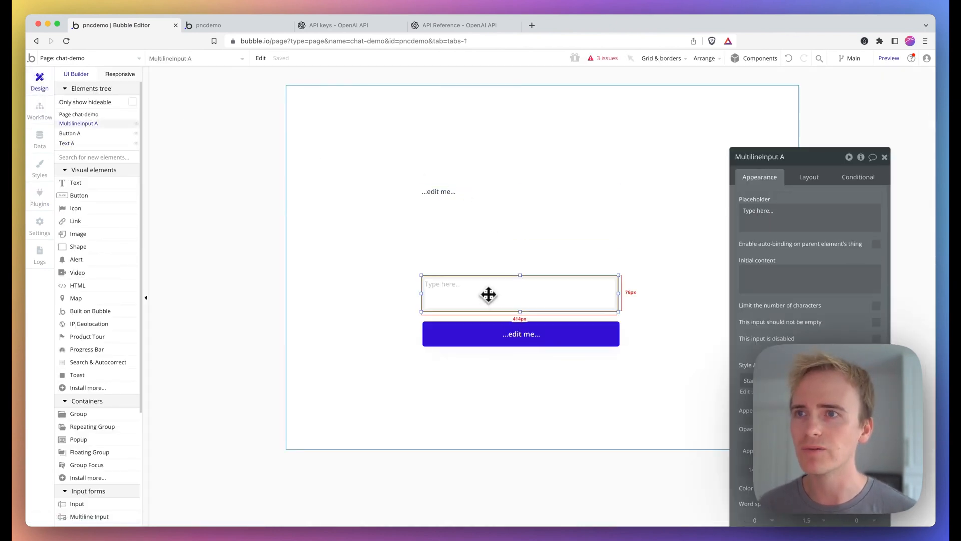
{"action": "left_click", "coordinate": [520, 333]}
{"action": "type", "text": "Submit"}
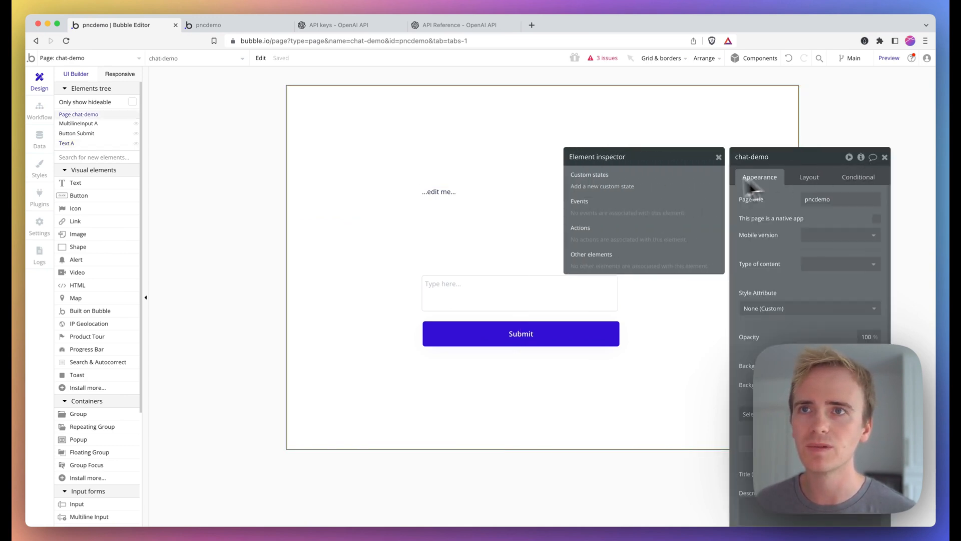
Step: Add a text custom state named Reply to the chat-demo page
{"action": "left_click", "coordinate": [602, 186]}
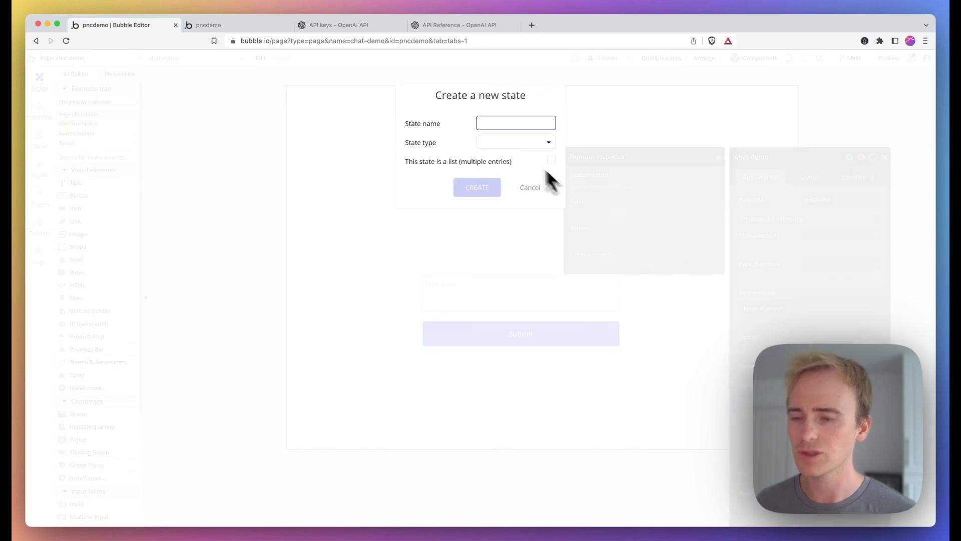
{"action": "left_click", "coordinate": [515, 142]}
{"action": "type", "text": "Reply"}
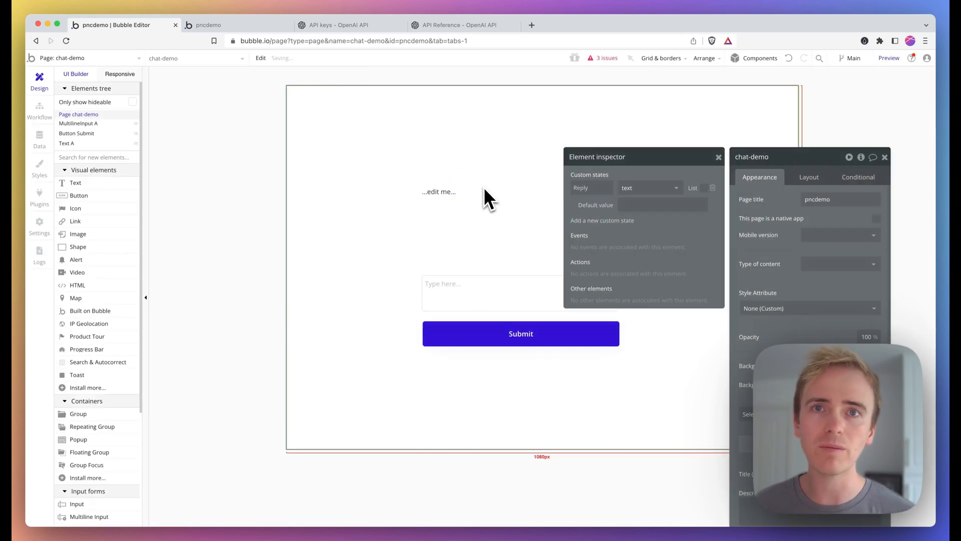
{"action": "left_click", "coordinate": [439, 191]}
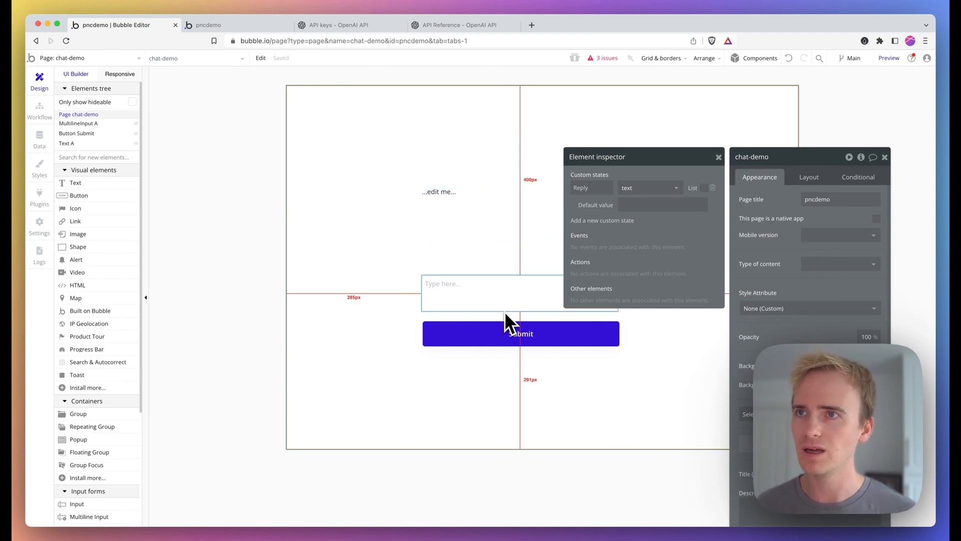
Step: Make the empty text element above the message box show chat-demo's Reply dynamically
{"action": "left_click", "coordinate": [438, 192]}
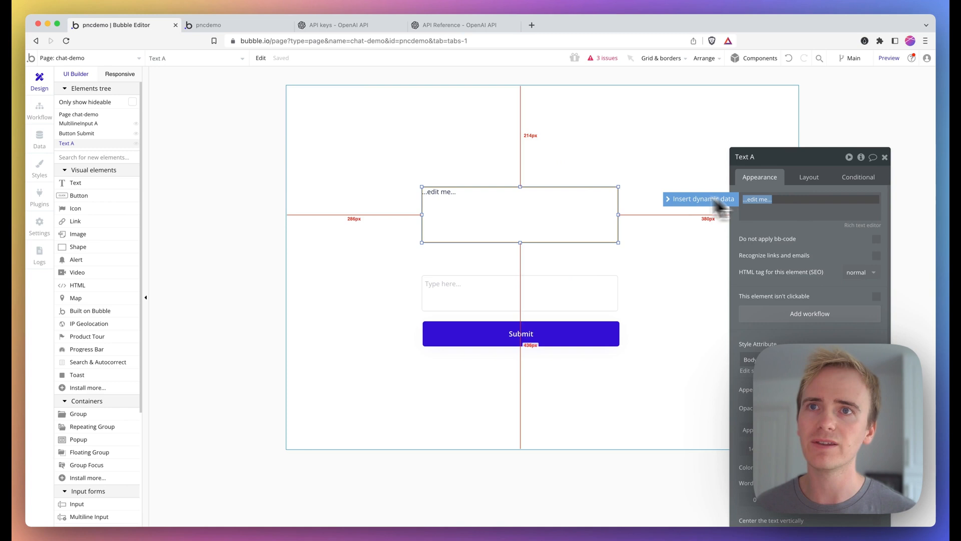
{"action": "left_click", "coordinate": [699, 199]}
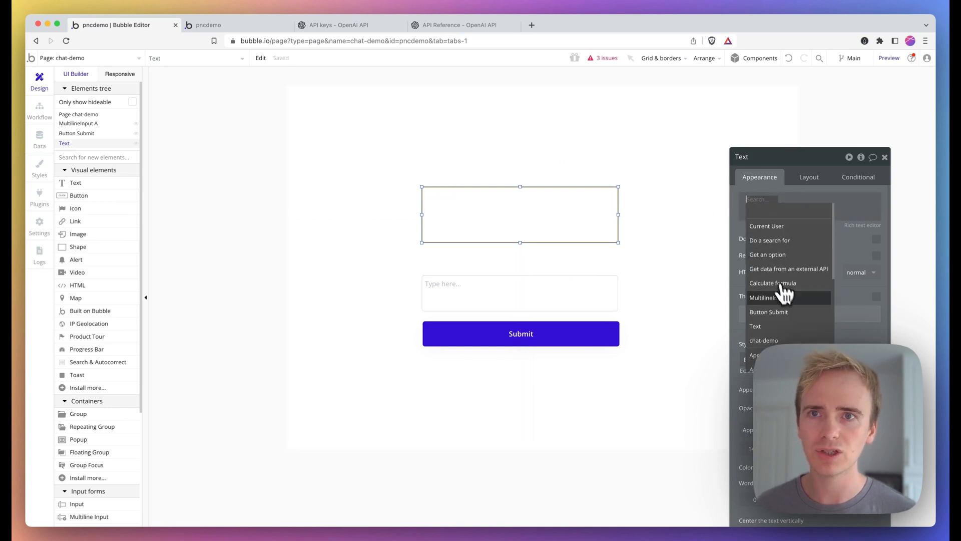
{"action": "left_click", "coordinate": [764, 341]}
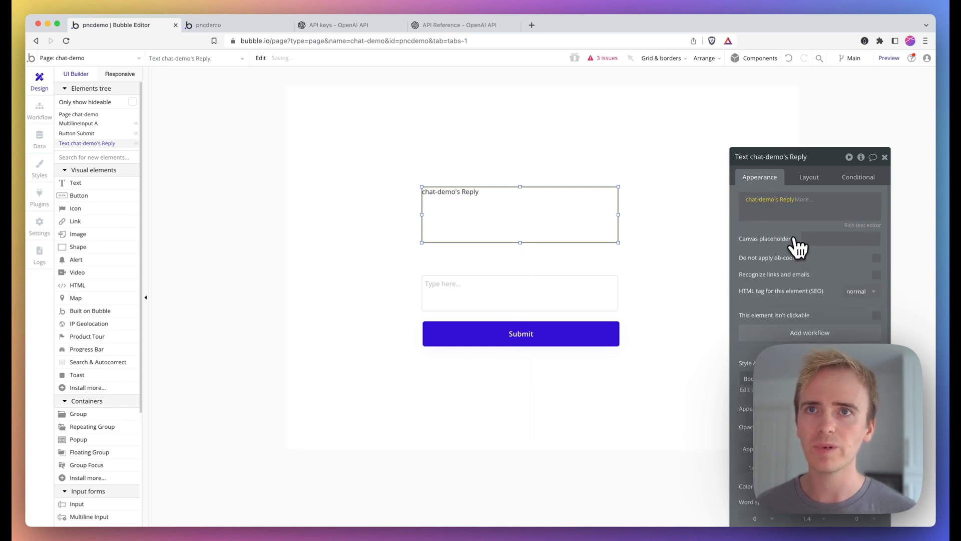
{"action": "left_click", "coordinate": [519, 293]}
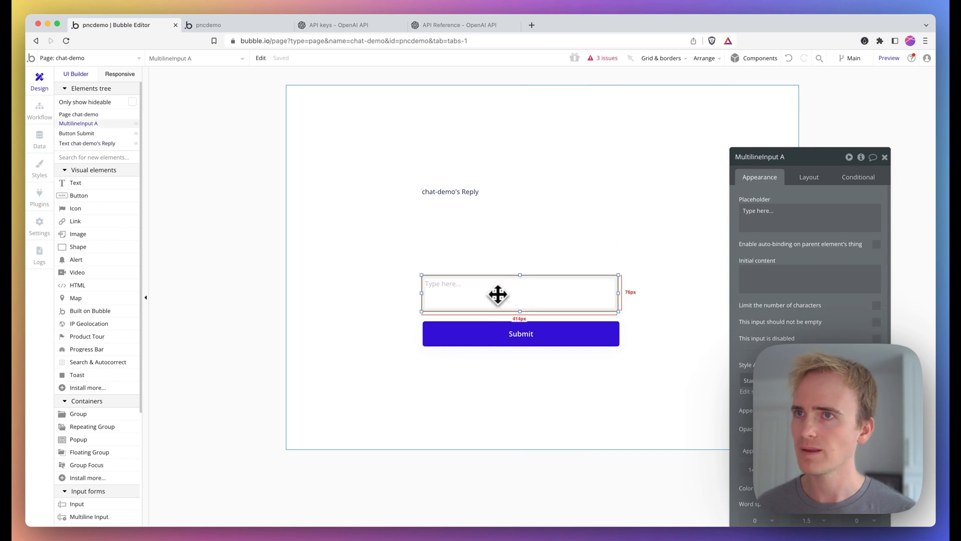
Step: Start a Submit button workflow with OpenAI Generate AI text using MultilineInput A's value
{"action": "left_click", "coordinate": [521, 334]}
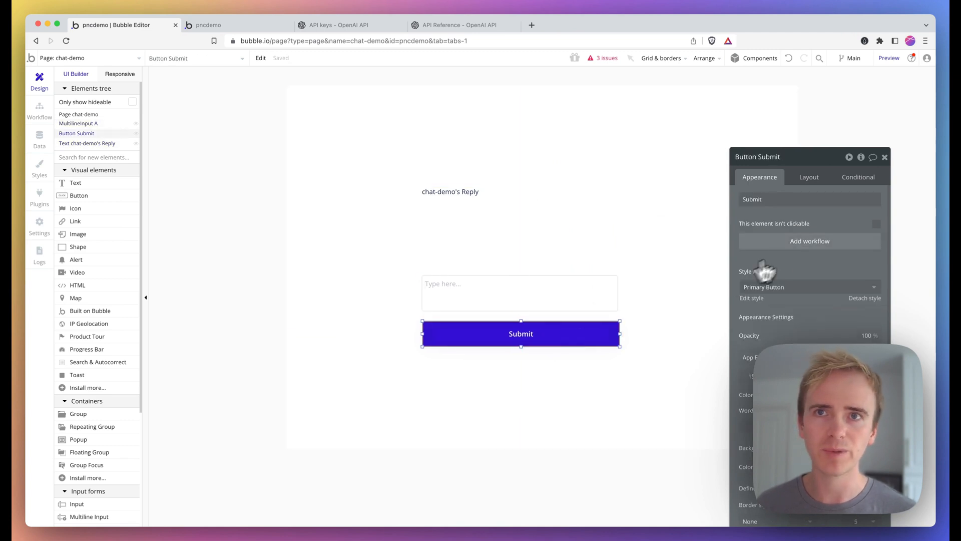
{"action": "left_click", "coordinate": [809, 240]}
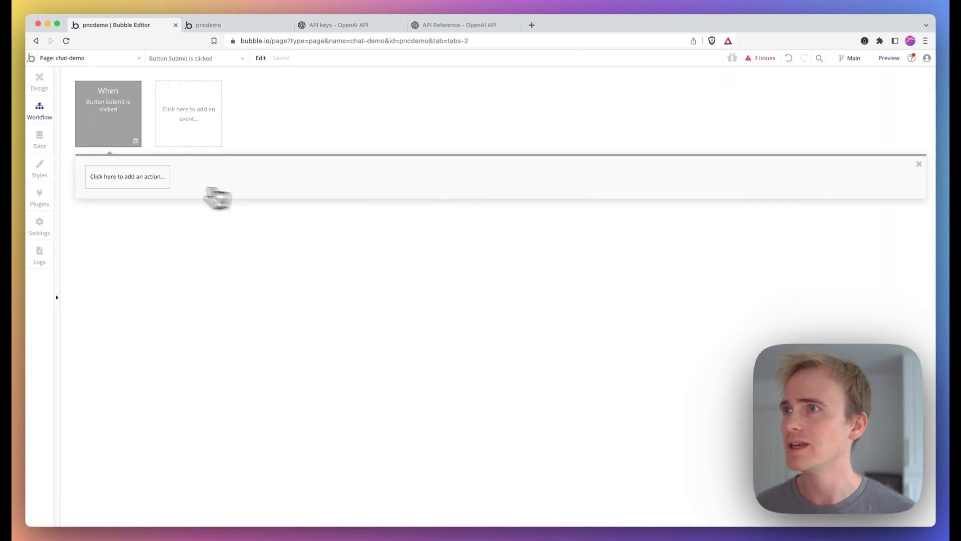
{"action": "left_click", "coordinate": [127, 177]}
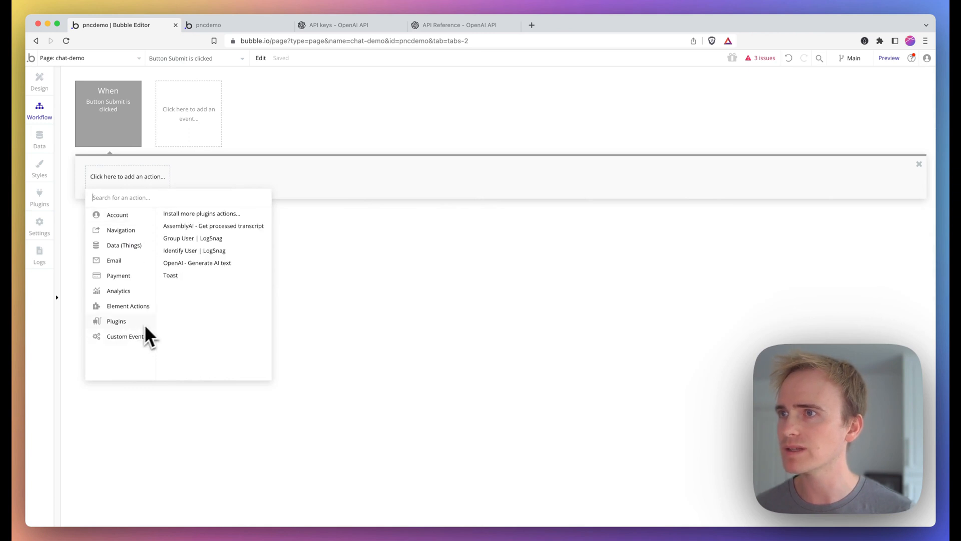
{"action": "mouse_move", "coordinate": [205, 272]}
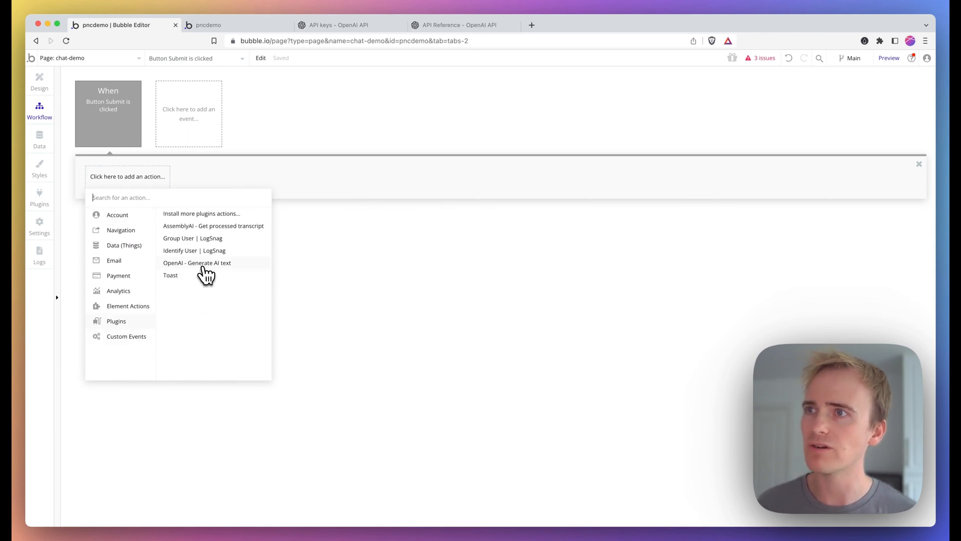
{"action": "left_click", "coordinate": [197, 262]}
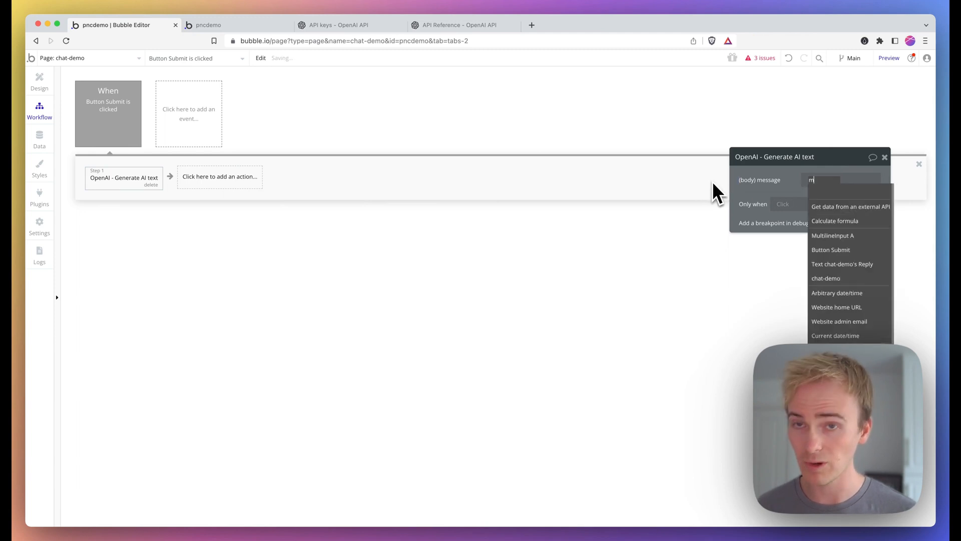
{"action": "left_click", "coordinate": [833, 236]}
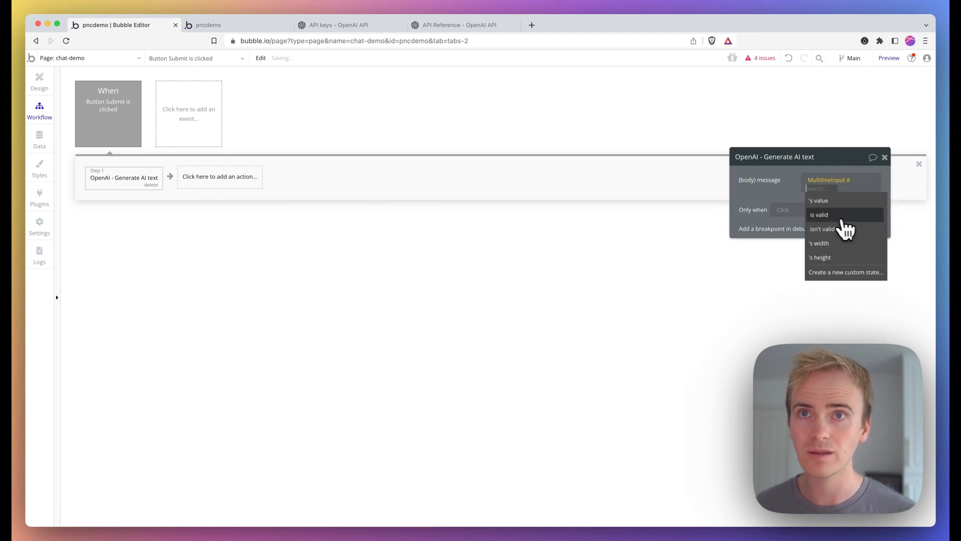
{"action": "left_click", "coordinate": [220, 177]}
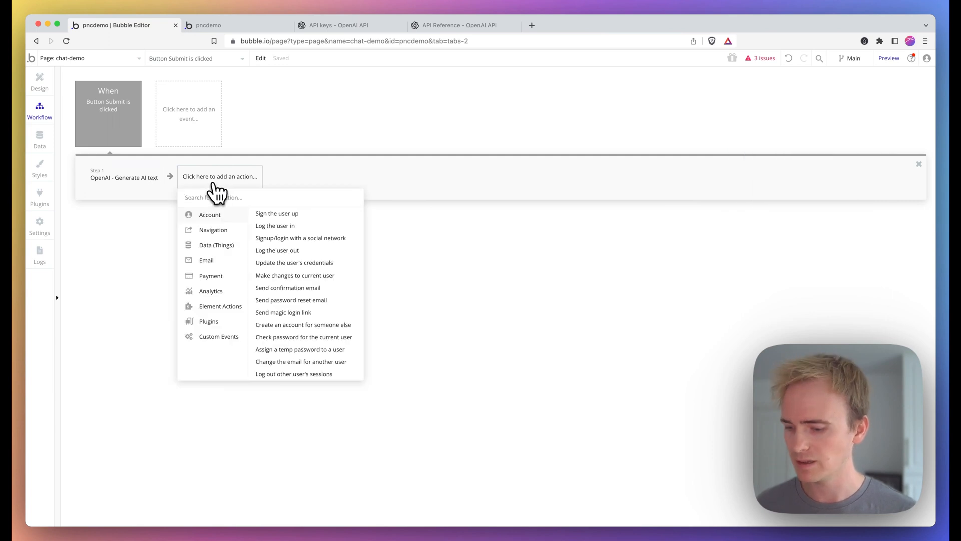
Step: Add Reset relevant inputs and a Set state action targeting chat-demo's Reply
{"action": "type", "text": "reset"}
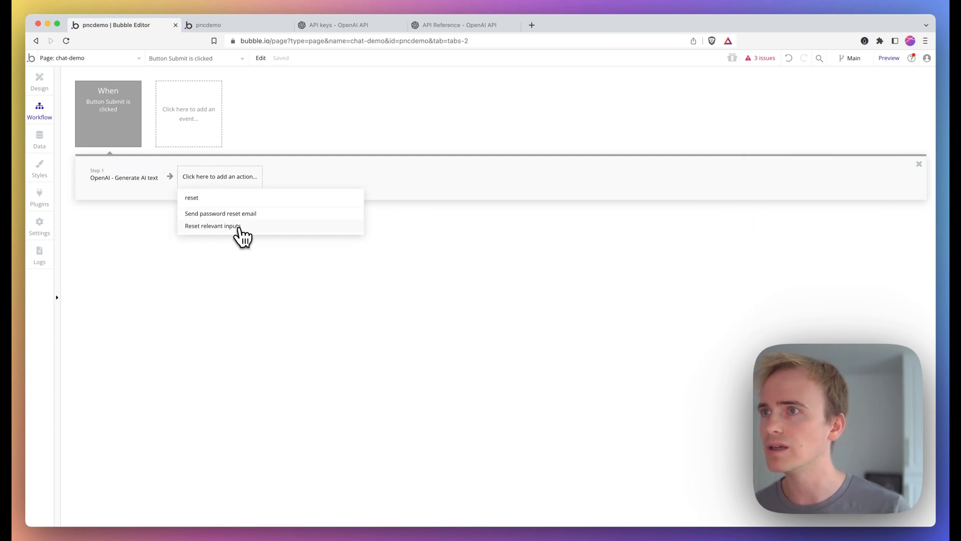
{"action": "left_click", "coordinate": [211, 226]}
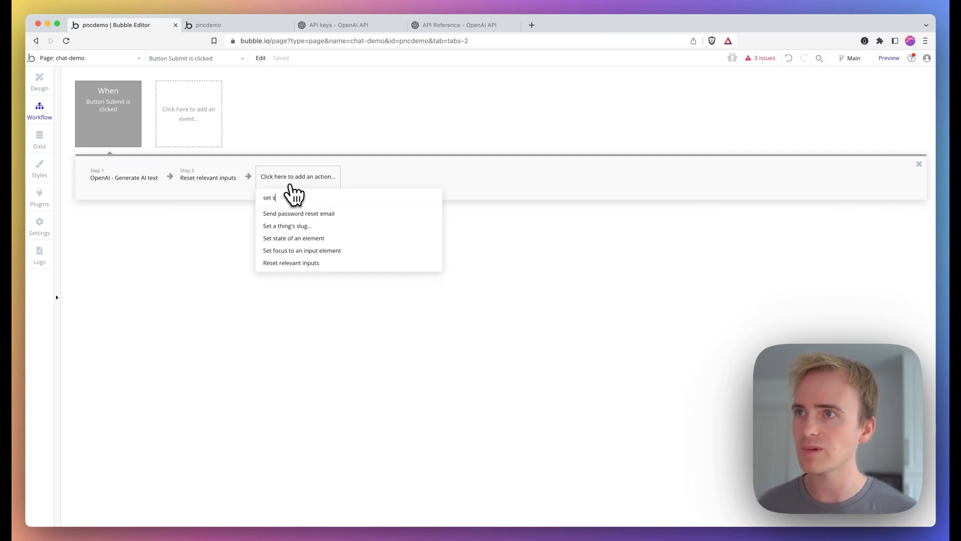
{"action": "left_click", "coordinate": [293, 238]}
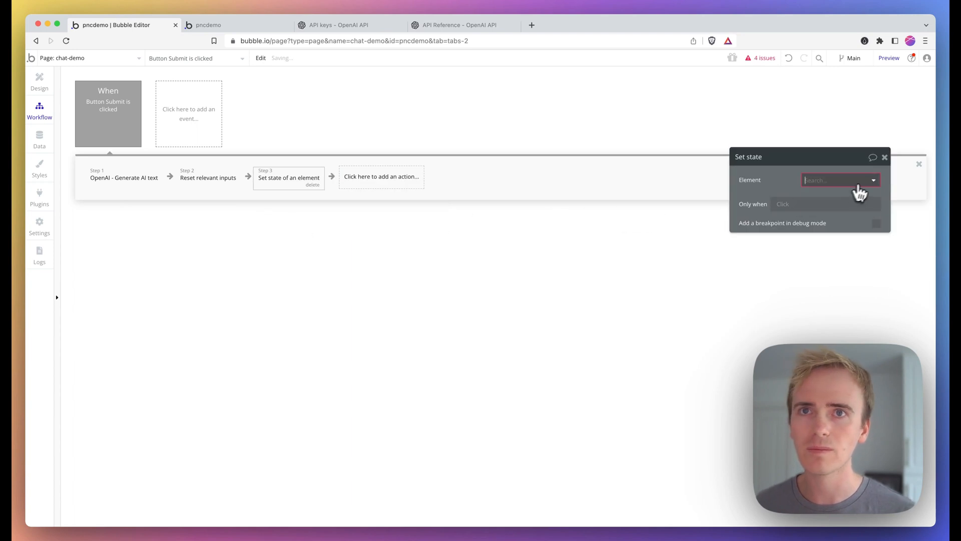
{"action": "left_click", "coordinate": [840, 180]}
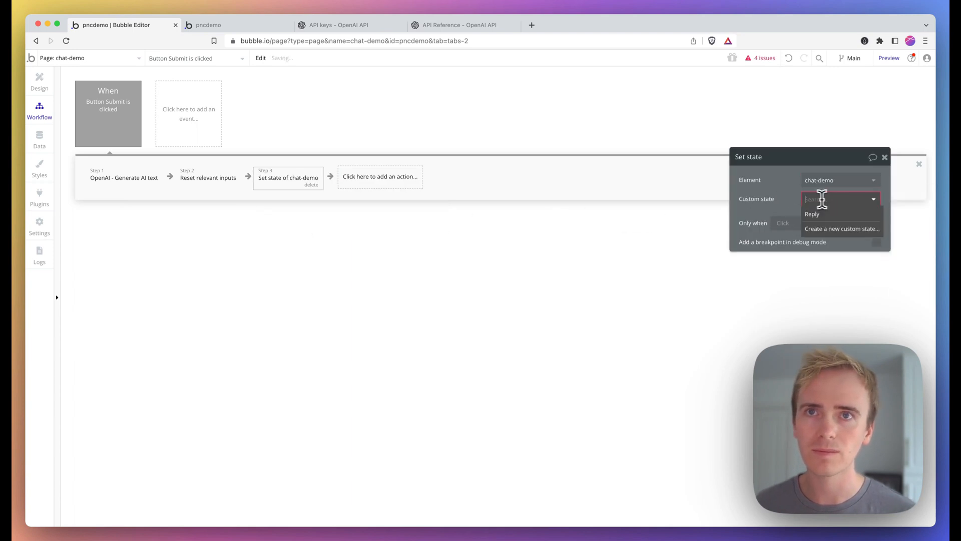
{"action": "left_click", "coordinate": [812, 213]}
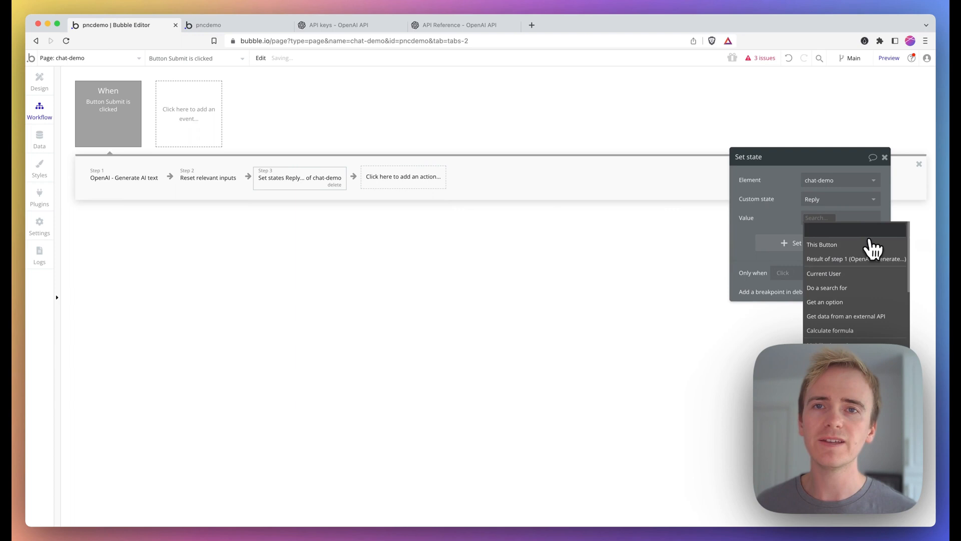
Step: Set Reply's value to Result of step 1's choices: first item's message content
{"action": "left_click", "coordinate": [855, 258]}
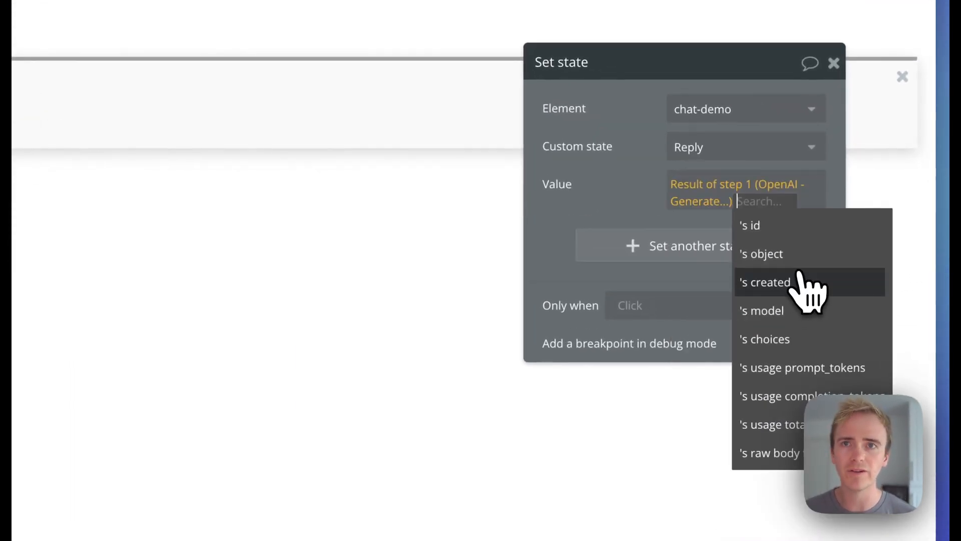
{"action": "mouse_move", "coordinate": [766, 233]}
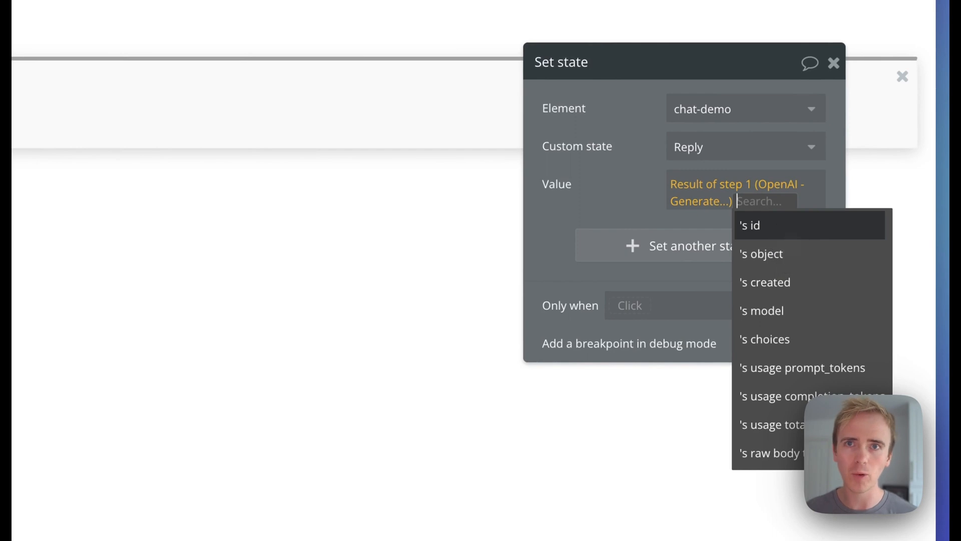
{"action": "left_click", "coordinate": [765, 339]}
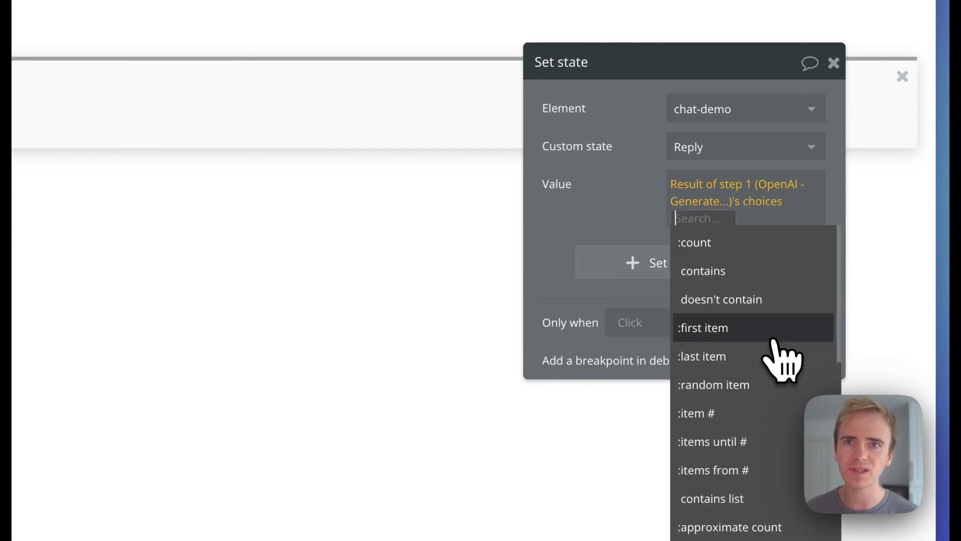
{"action": "left_click", "coordinate": [703, 328]}
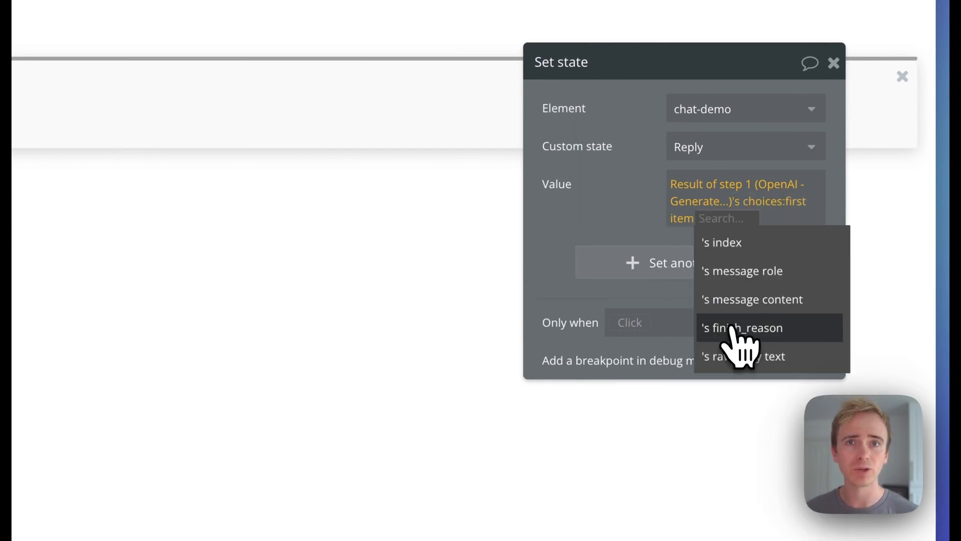
{"action": "left_click", "coordinate": [751, 300]}
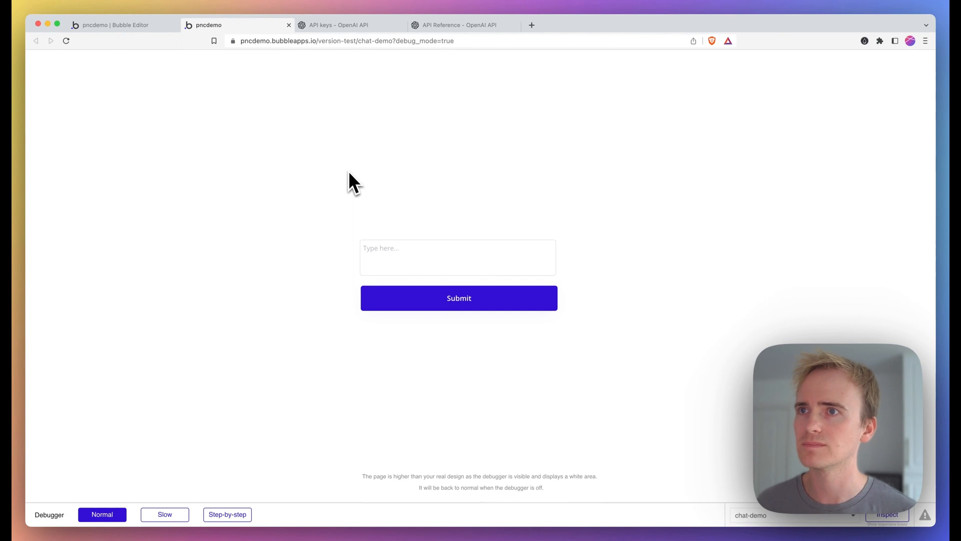
Step: Type 'How far is the sun from the moon?' in the preview and submit it
{"action": "left_click", "coordinate": [458, 257]}
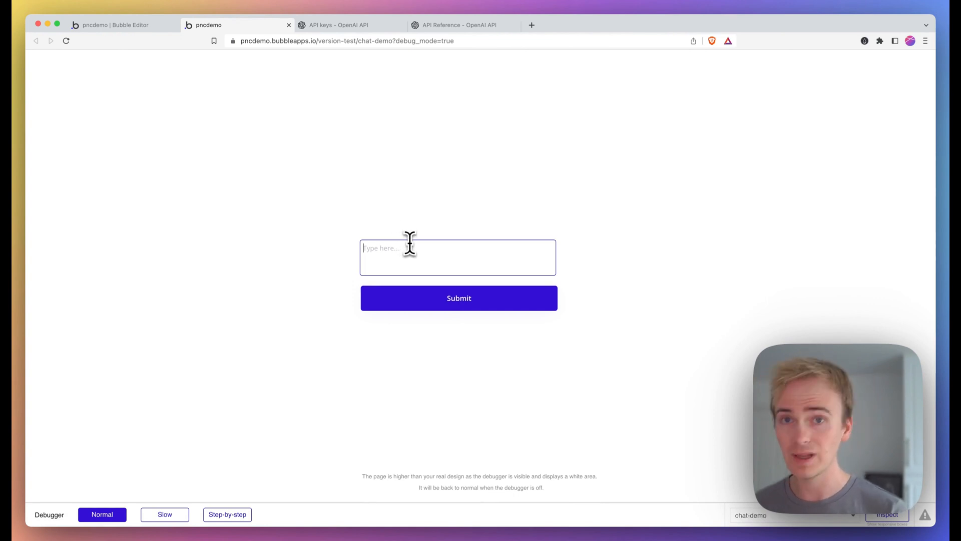
{"action": "type", "text": "How"}
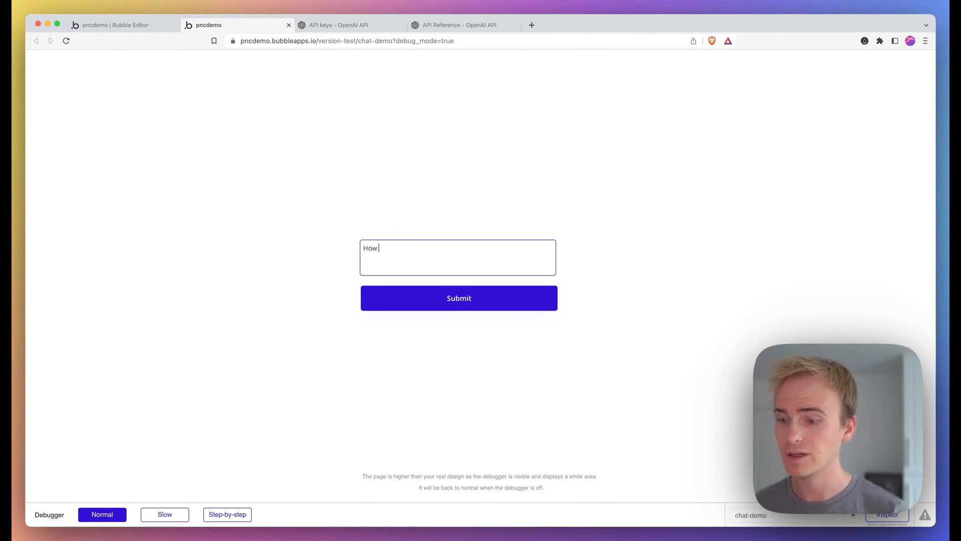
{"action": "type", "text": "far is the sun"}
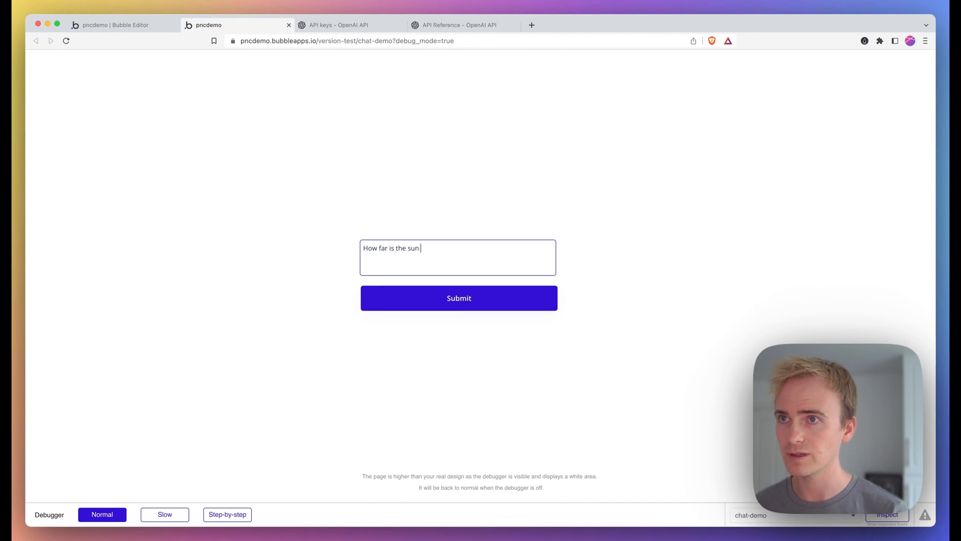
{"action": "type", "text": "from the m"}
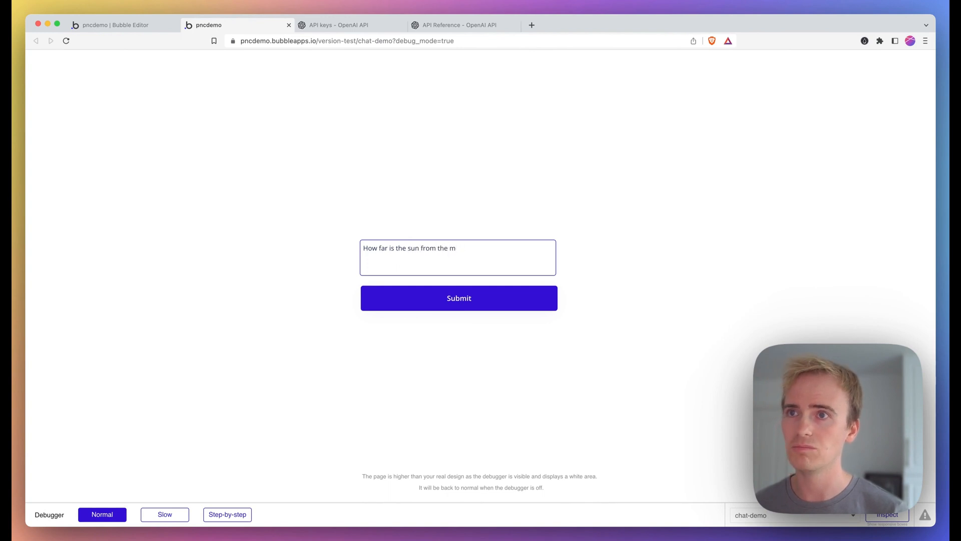
{"action": "type", "text": "oon?"}
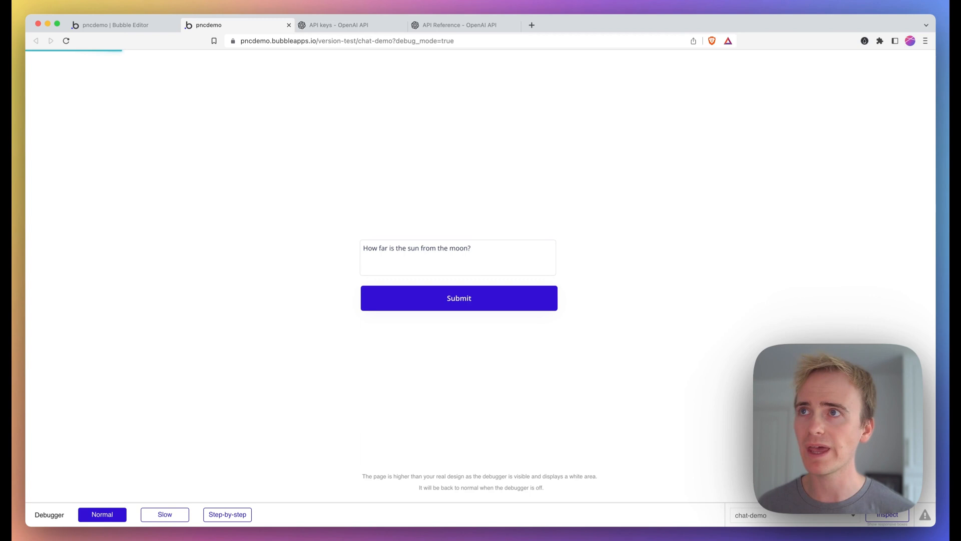
{"action": "left_click", "coordinate": [458, 298]}
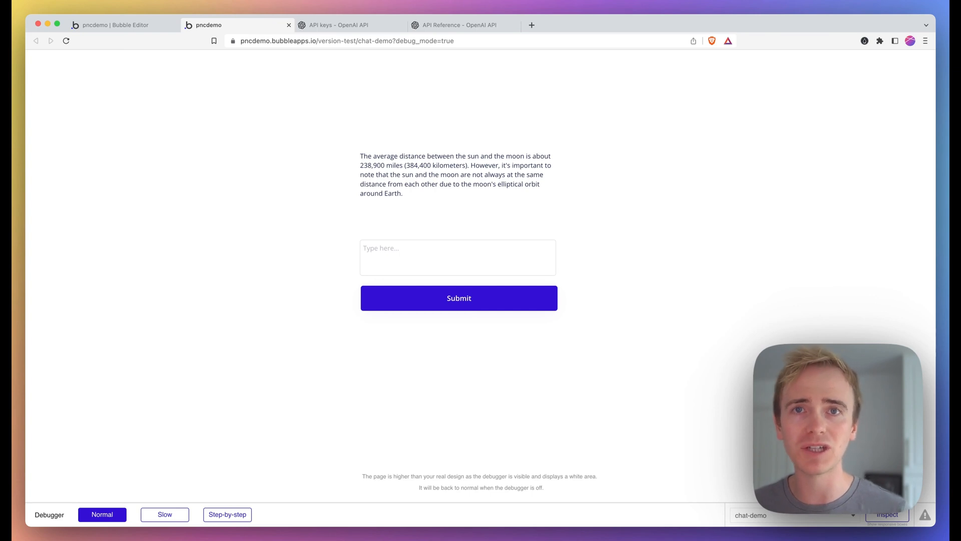
{"action": "mouse_move", "coordinate": [584, 293]}
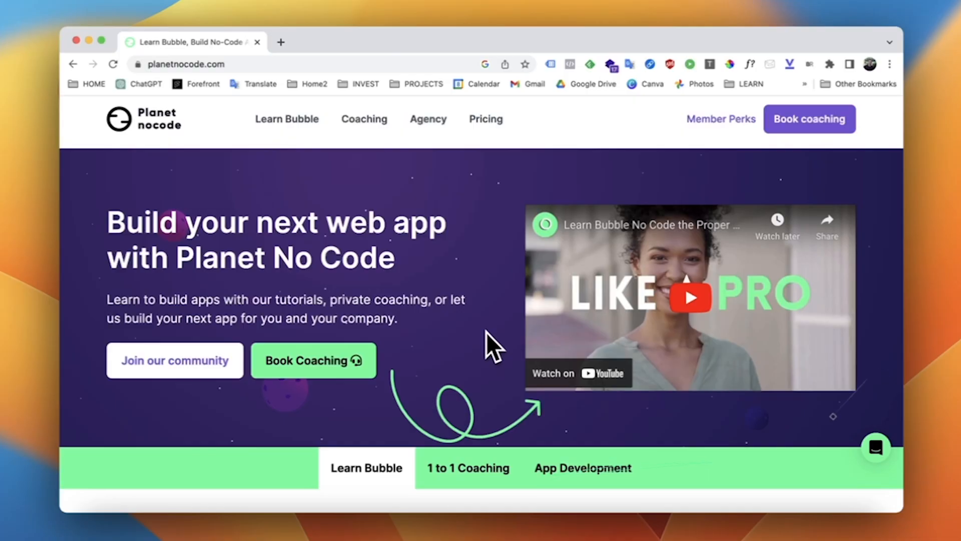
Step: Scroll the Planet No Code homepage and go to Member Perks from the top navigation
{"action": "scroll", "scroll_direction": "down", "scroll_amount": 3}
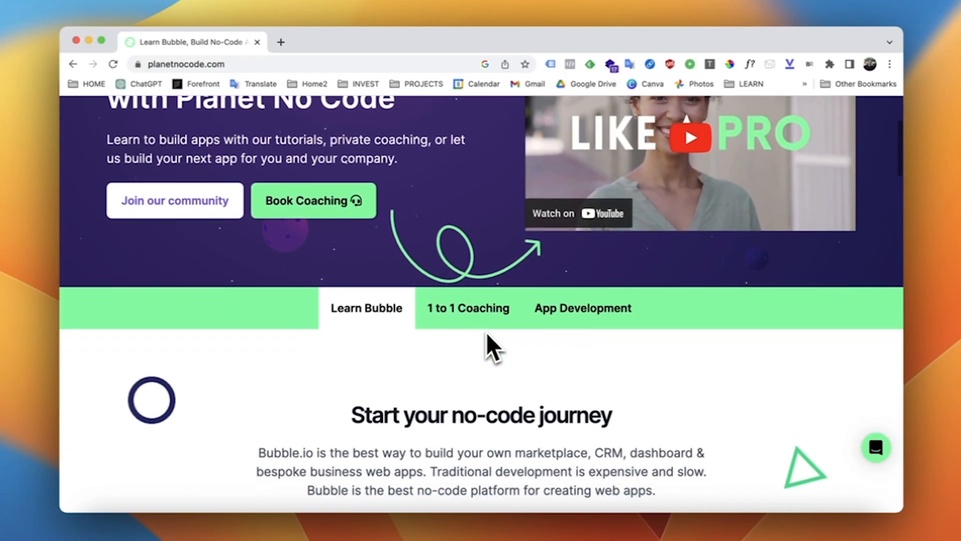
{"action": "scroll", "scroll_direction": "down", "scroll_amount": 3}
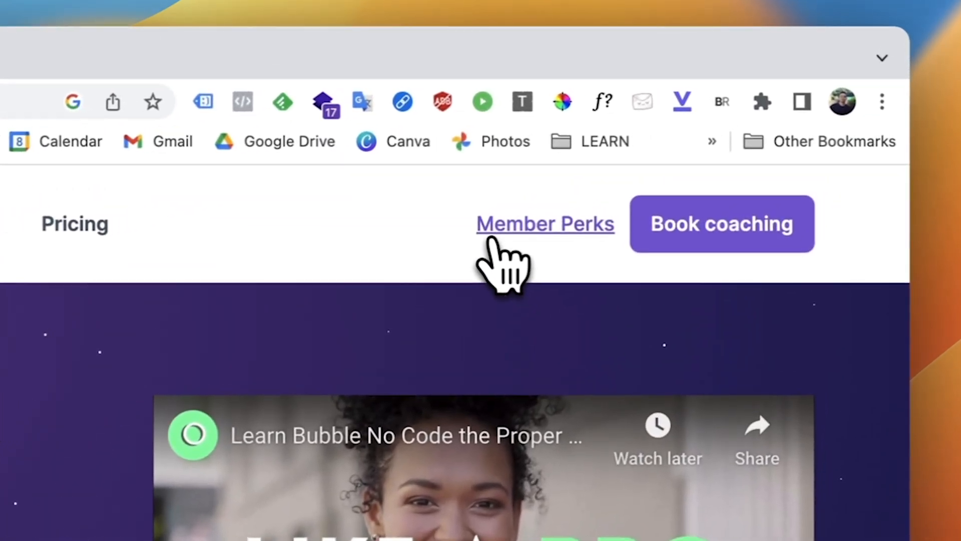
{"action": "left_click", "coordinate": [544, 224]}
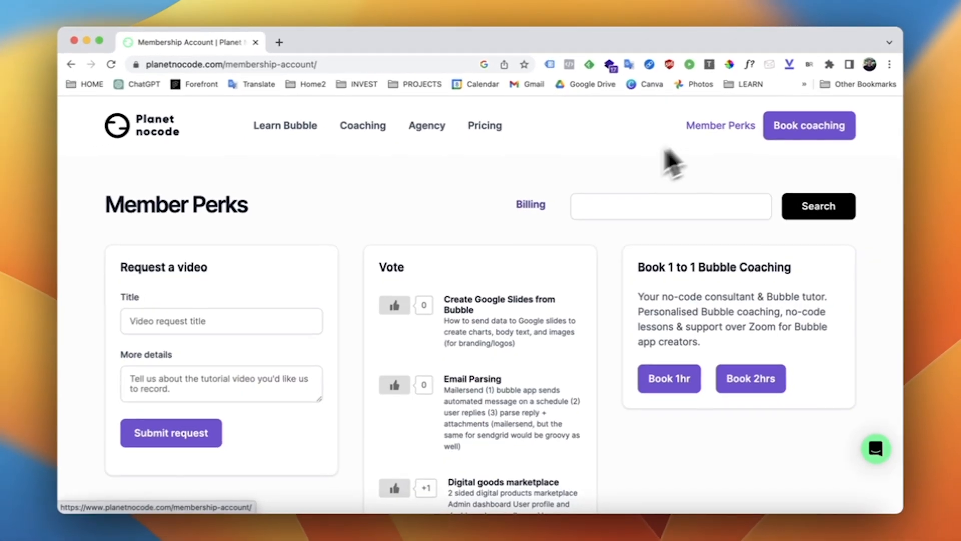